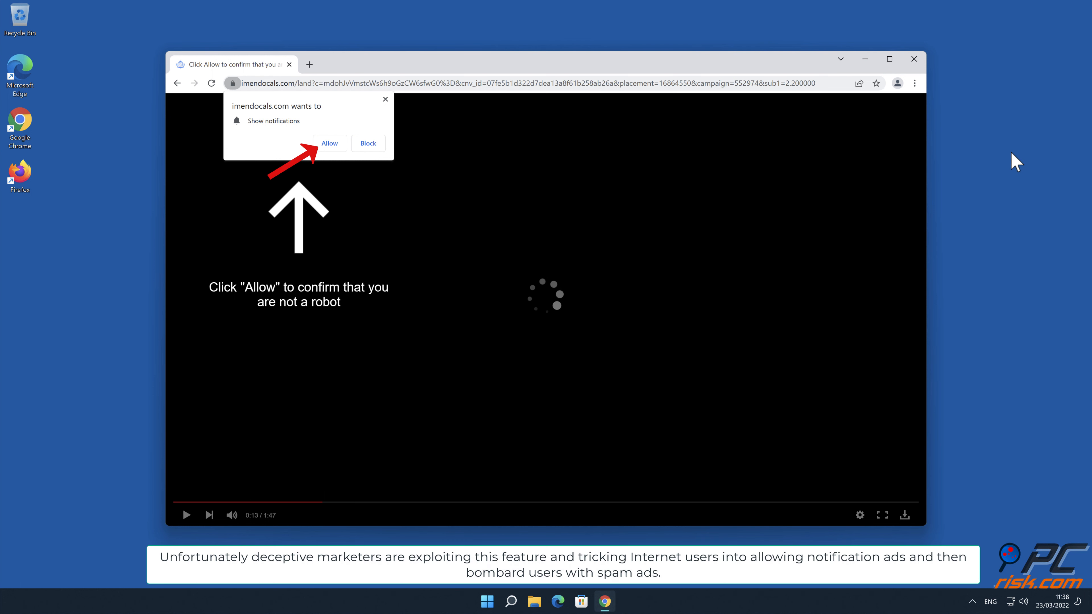
Step: Allow imendocals.com to show notifications and close the deceptive page
click(328, 143)
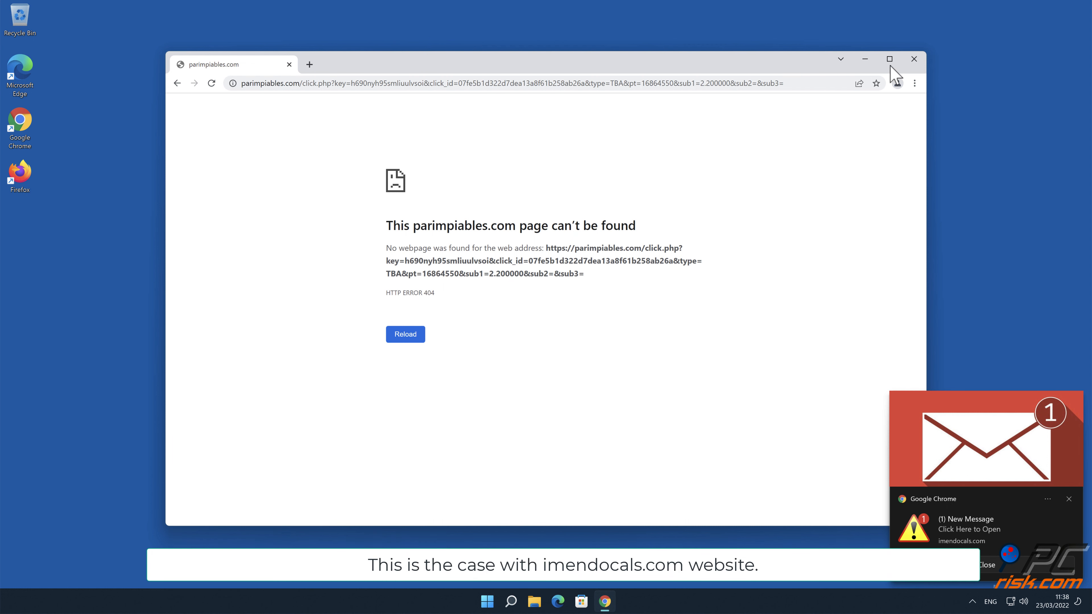
click(913, 58)
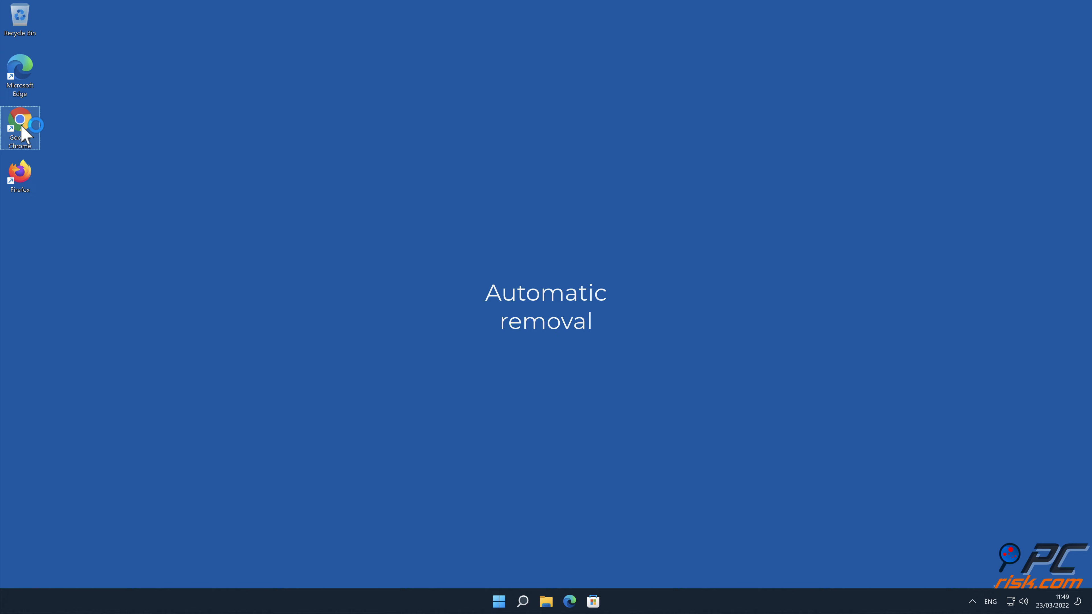
Step: Launch Chrome, go to combocleaner.com and download the Combo Cleaner installer
double_click(21, 124)
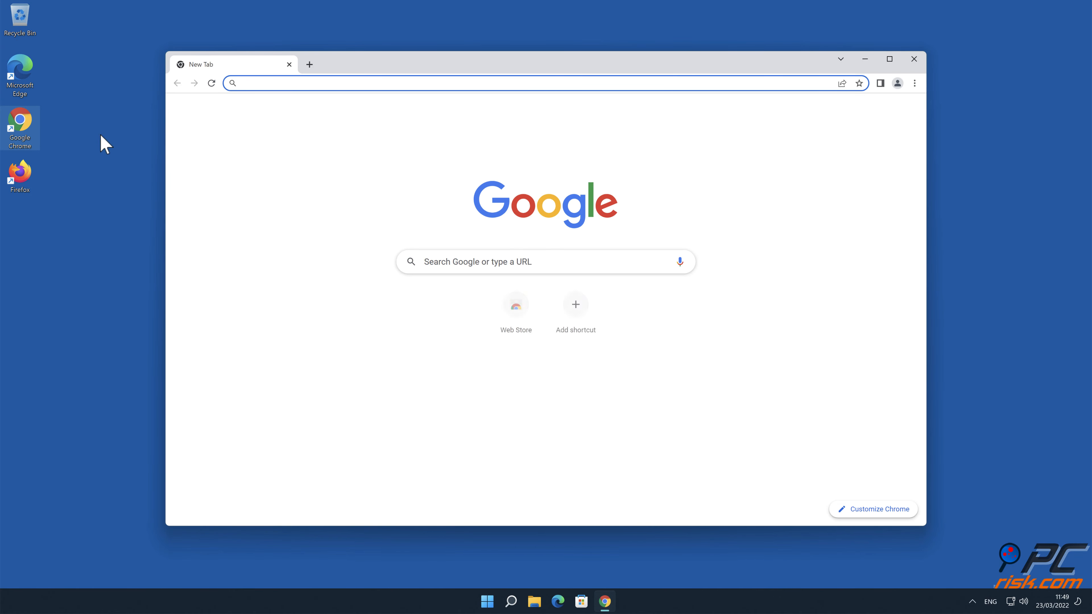
text(www.c)
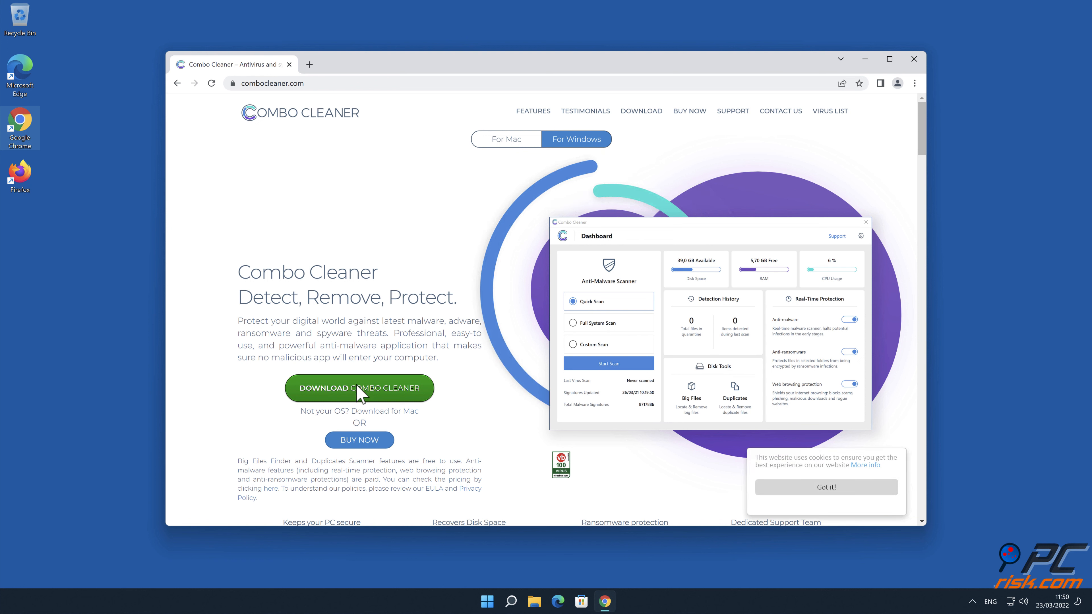
click(358, 388)
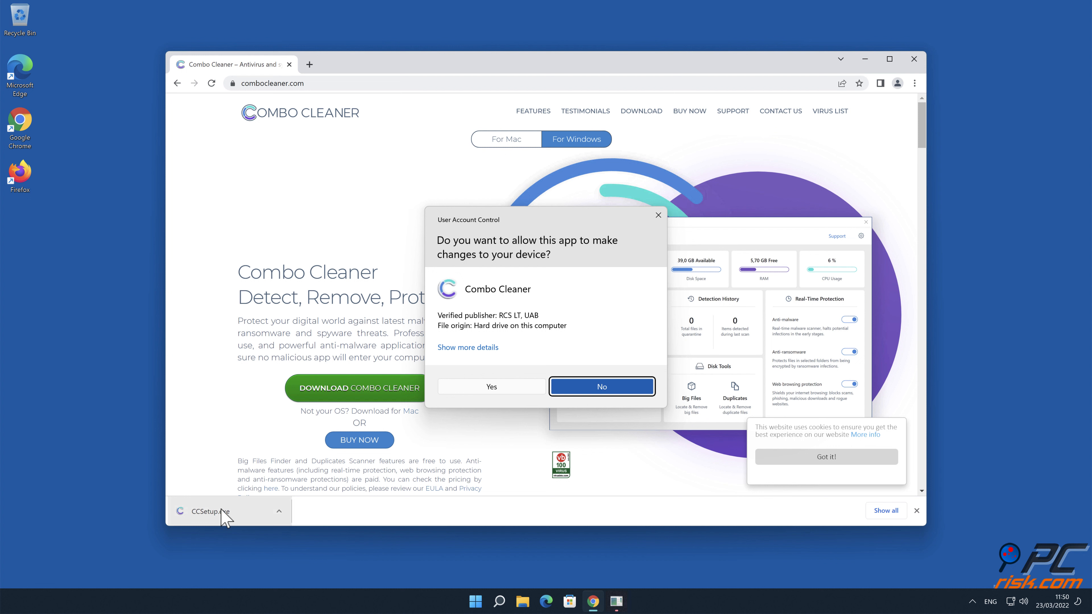
mouse_move(502, 396)
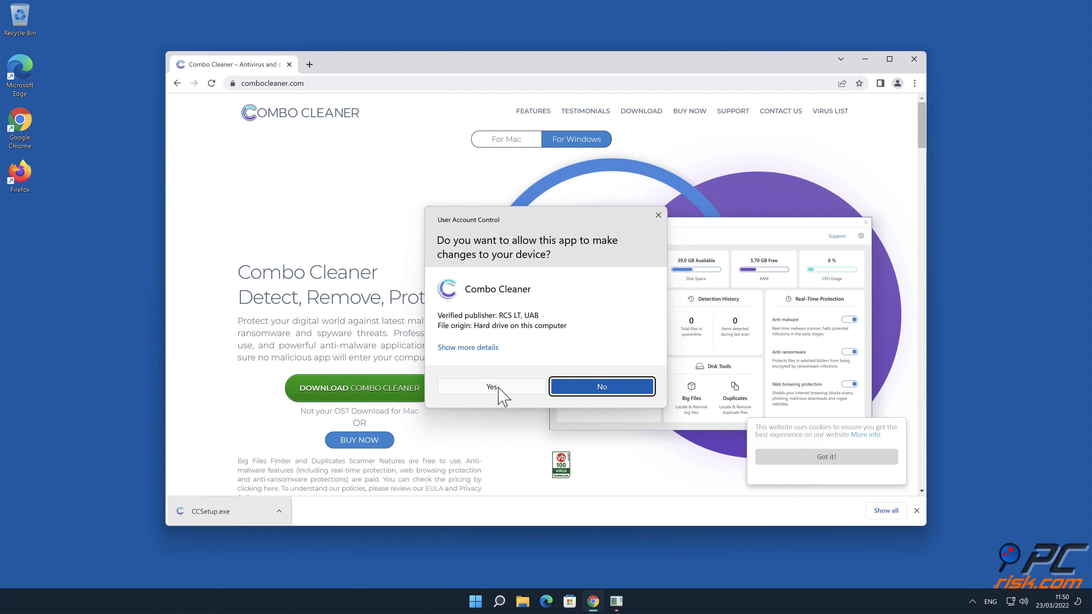
Step: Accept the UAC prompt, install with default options and finish launching Combo Cleaner
click(491, 387)
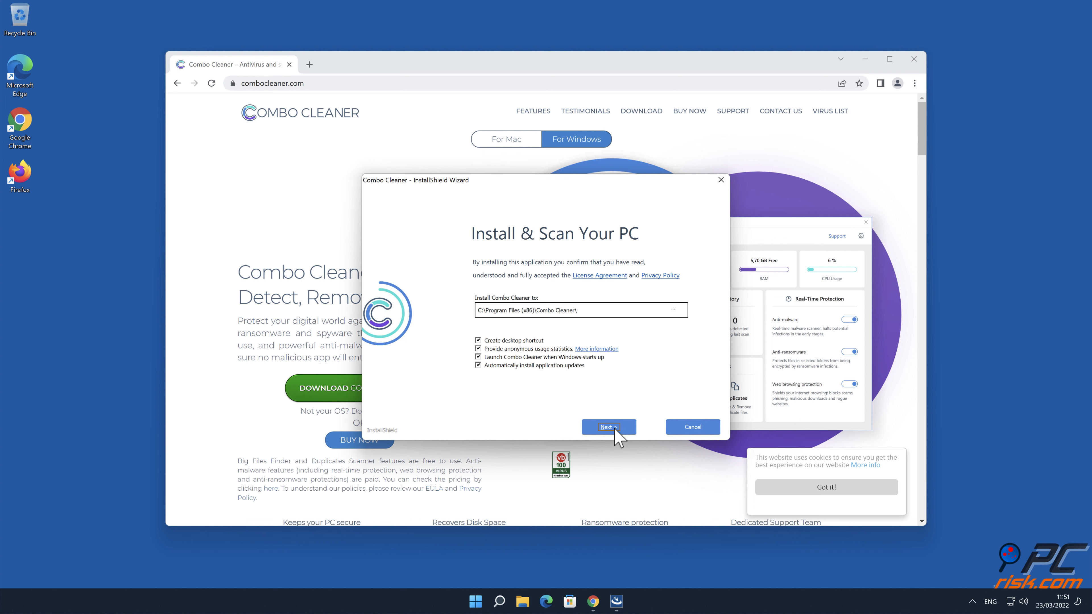
click(608, 427)
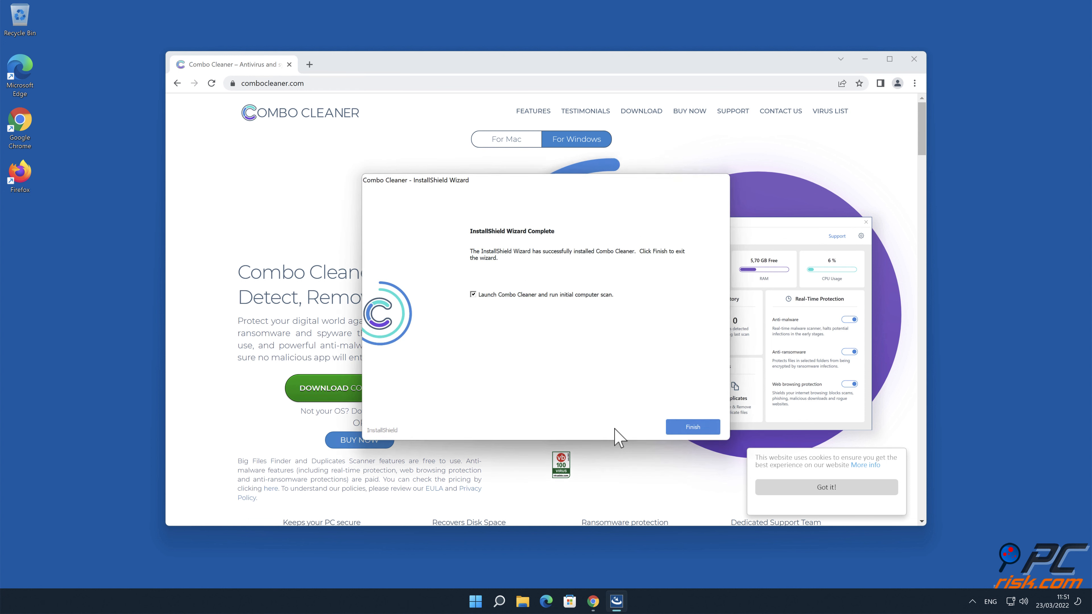
click(692, 426)
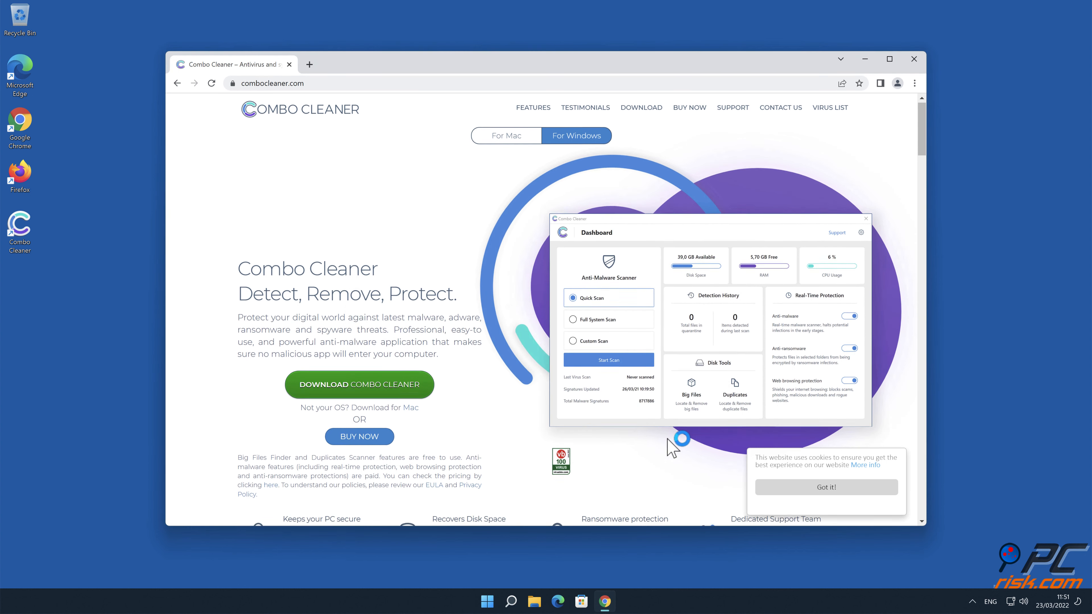
click(913, 59)
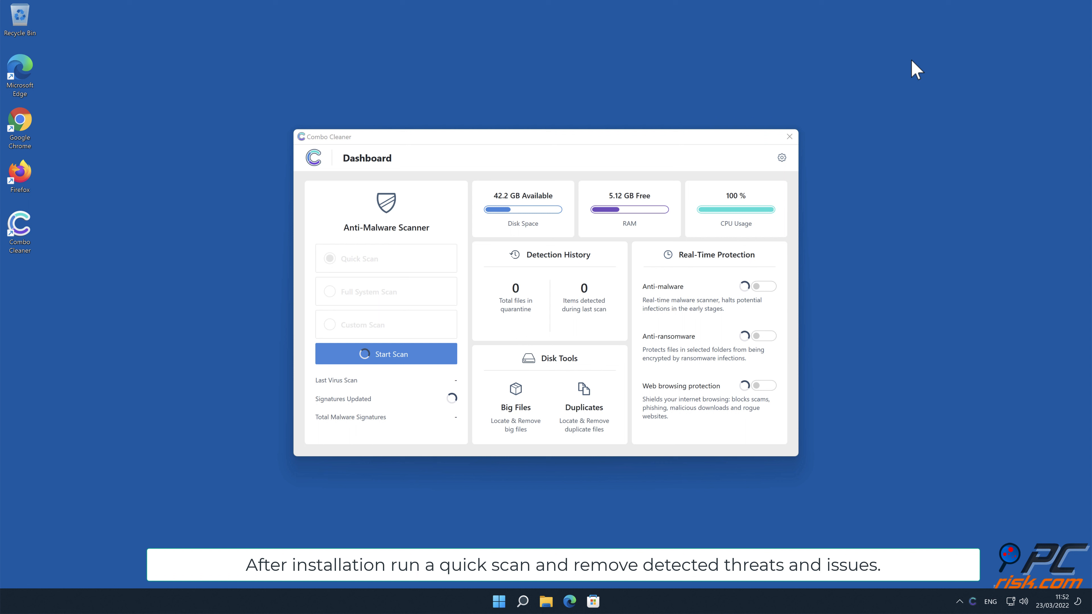
Step: Run a quick malware scan and dismiss the summary after imendocals.com Ads is removed
click(385, 354)
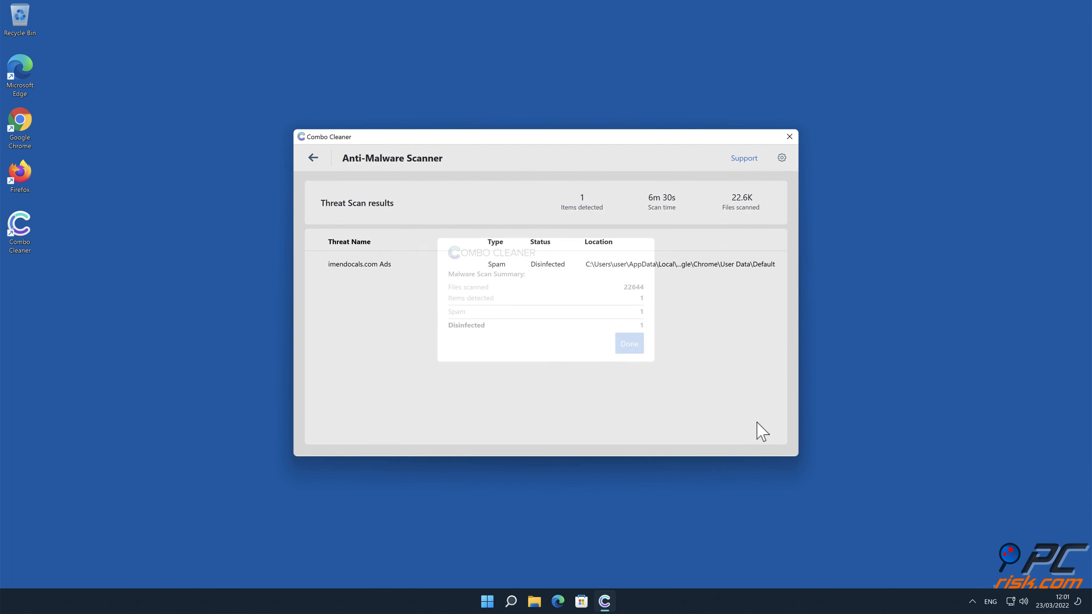
click(627, 342)
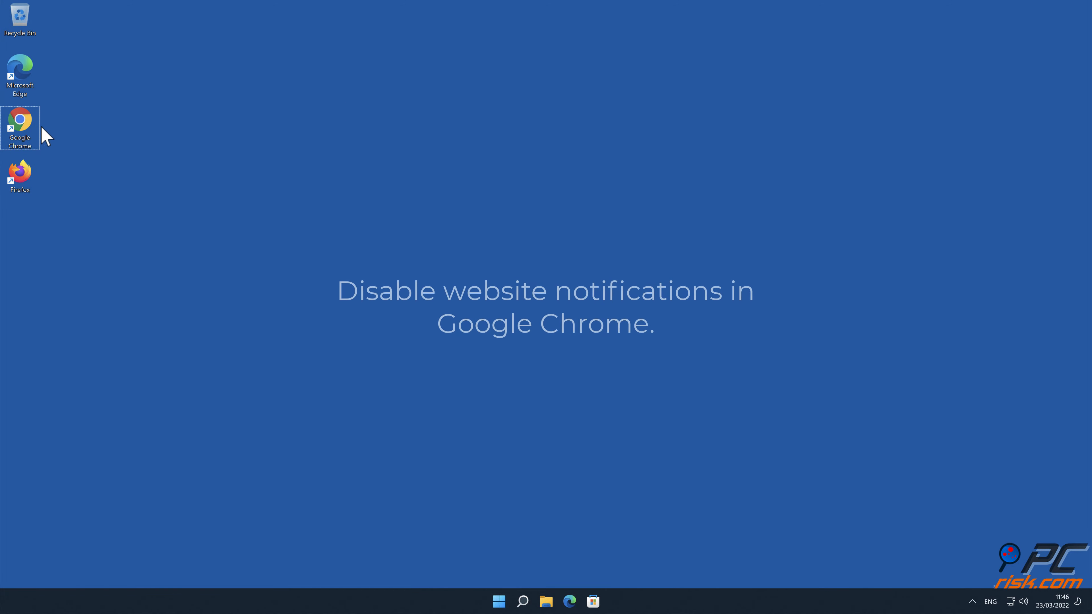
Step: Launch Chrome and reach its Settings page from the three-dot menu
double_click(19, 125)
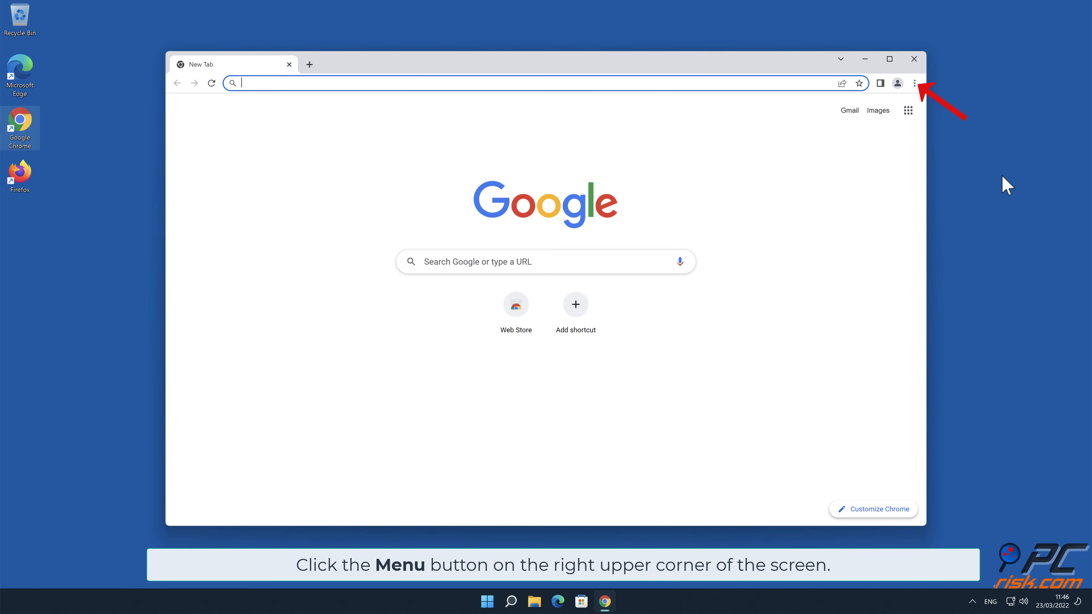
click(914, 83)
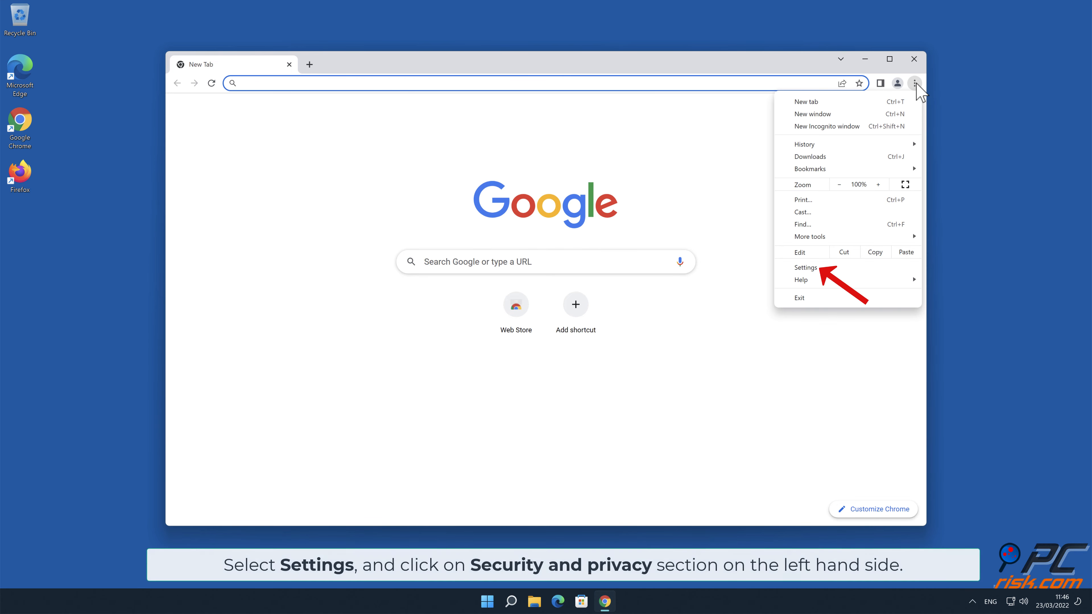
mouse_move(830, 274)
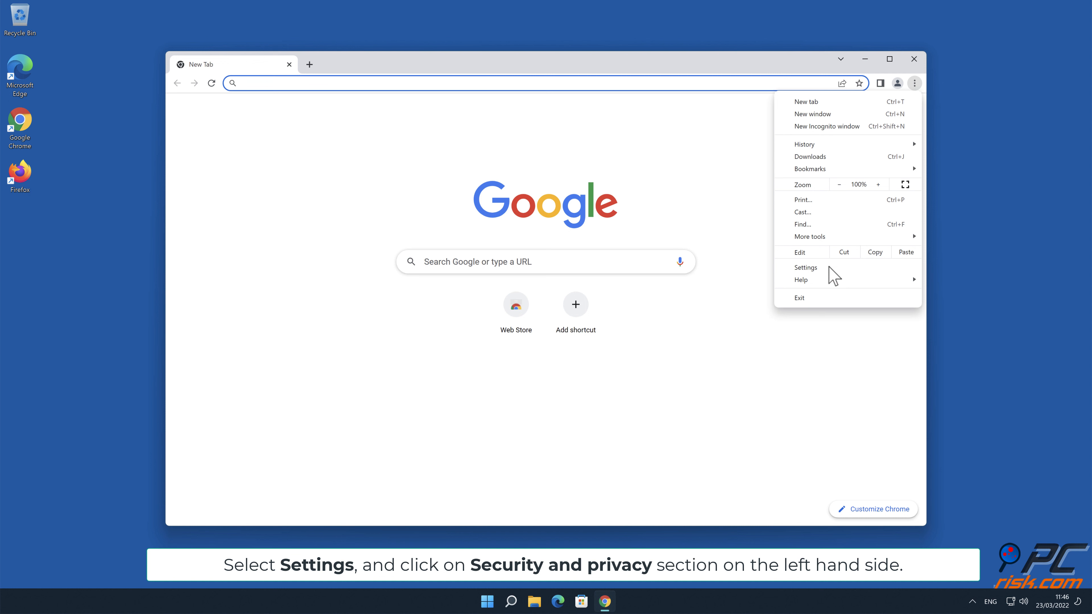
click(805, 268)
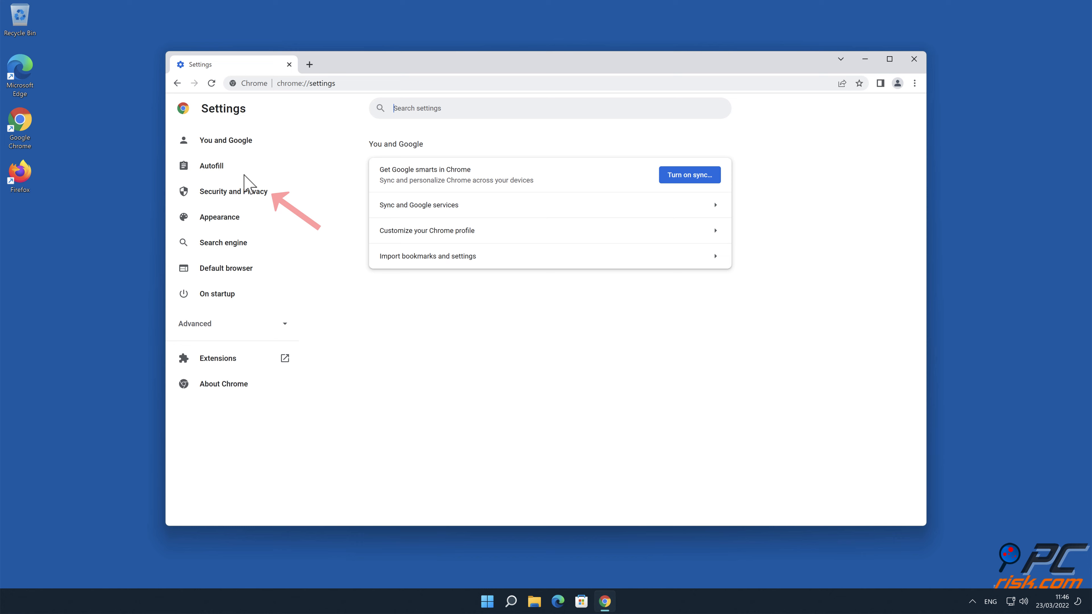
Step: Under Site Settings > Notifications, remove imendocals.com's notification permission
click(233, 191)
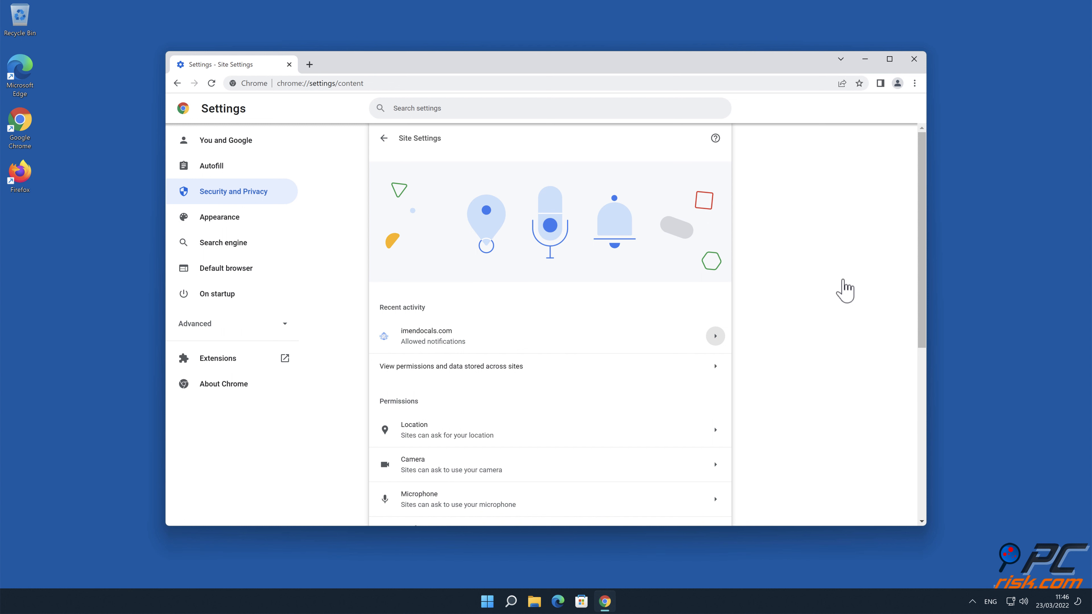
scroll(down, 3)
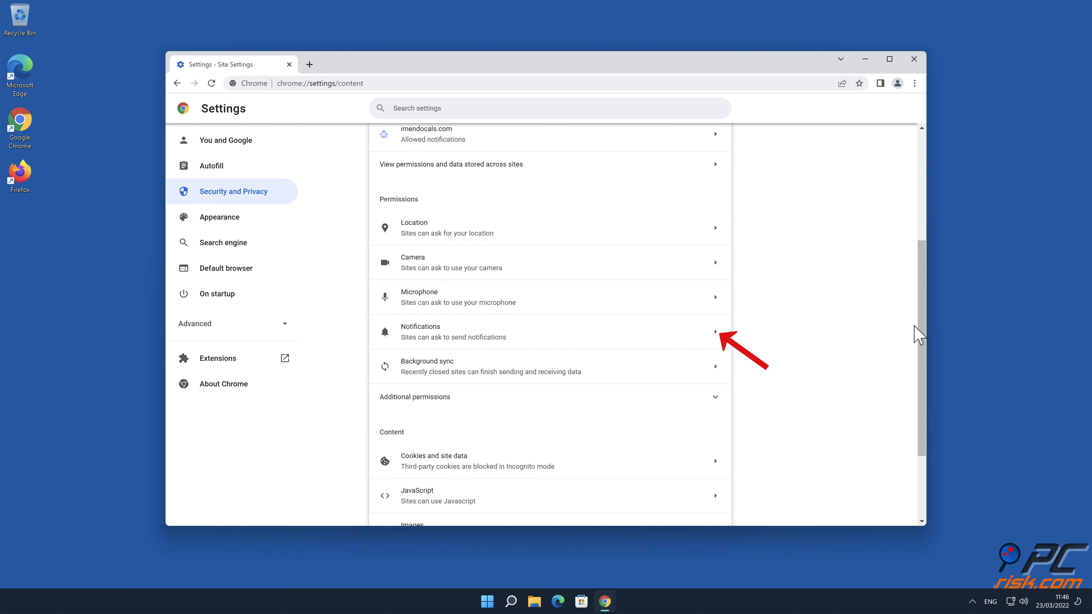
click(549, 332)
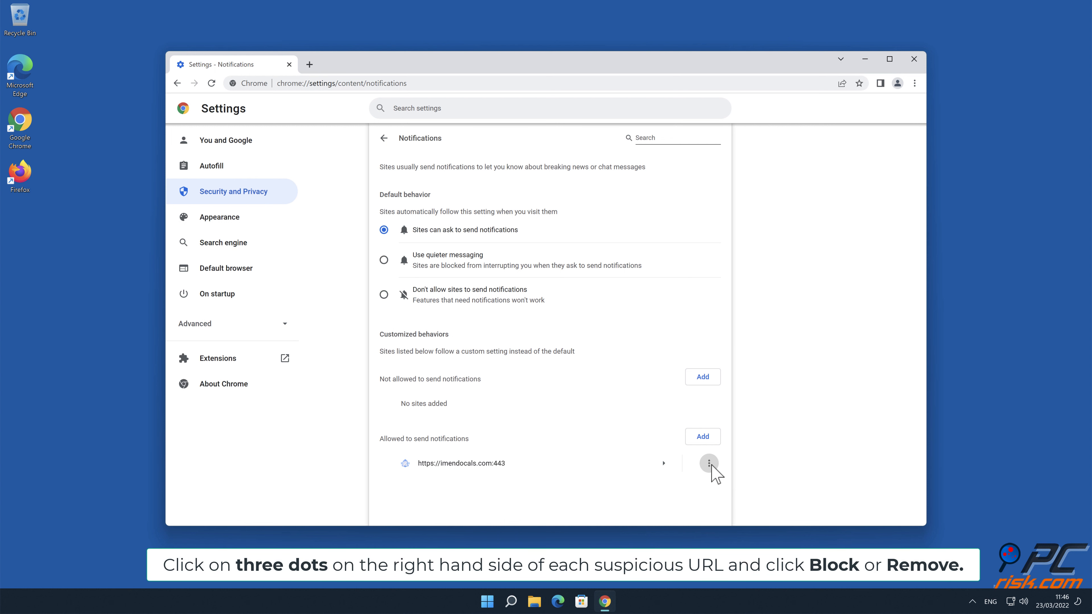
click(709, 462)
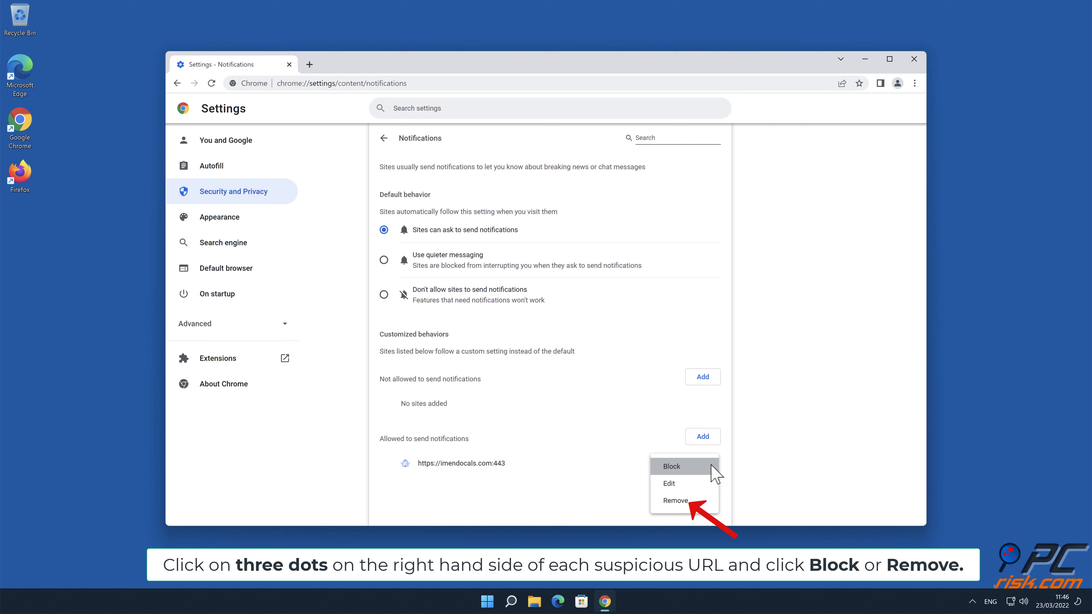
click(673, 500)
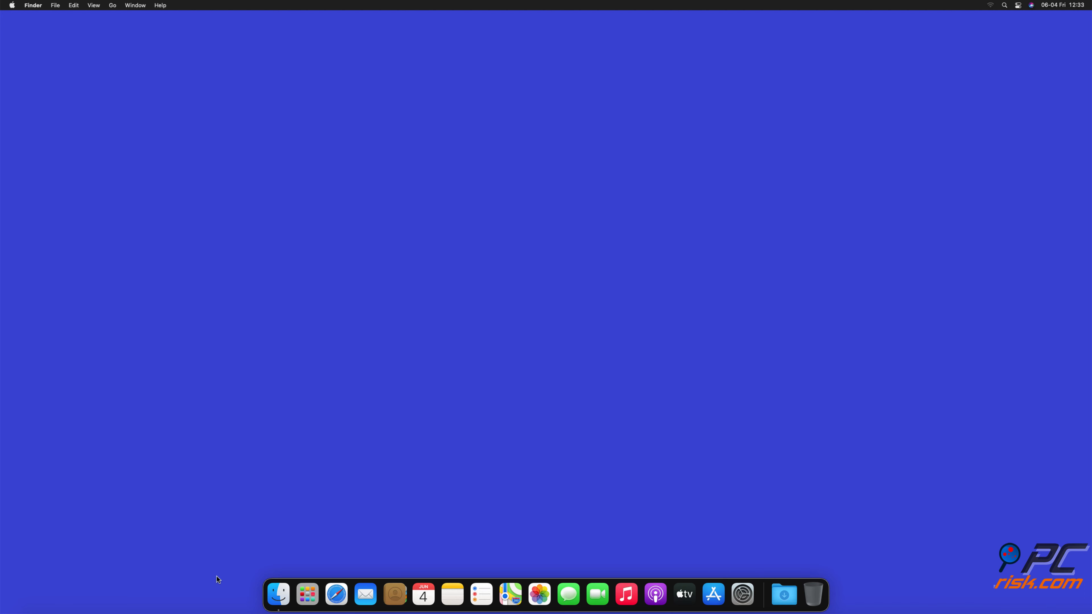
Step: Launch Safari from the Dock and bring up its Preferences window
click(336, 594)
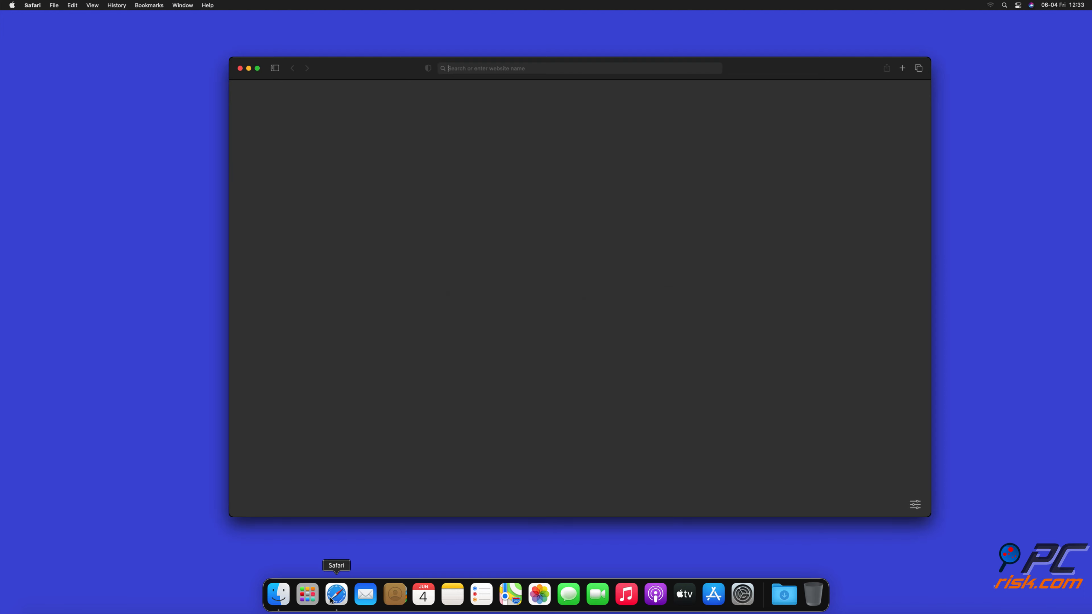
click(579, 68)
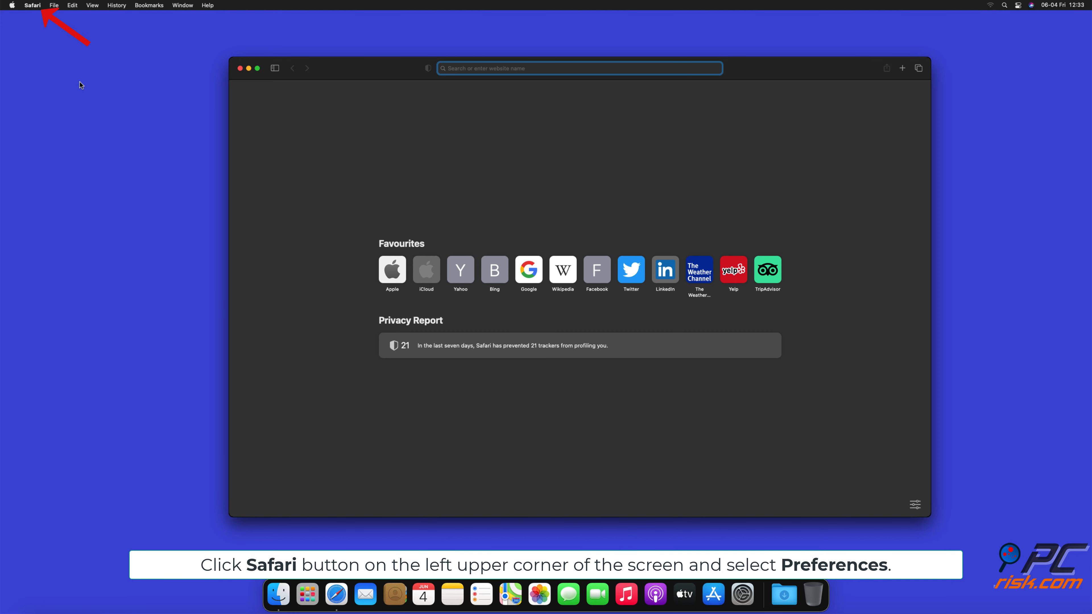
click(32, 5)
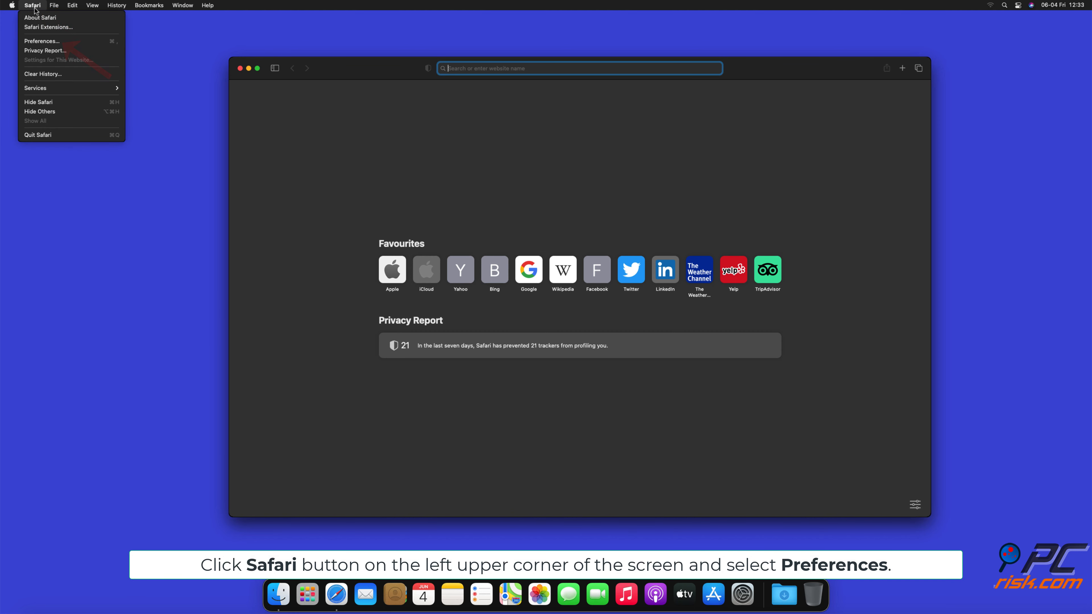
mouse_move(53, 42)
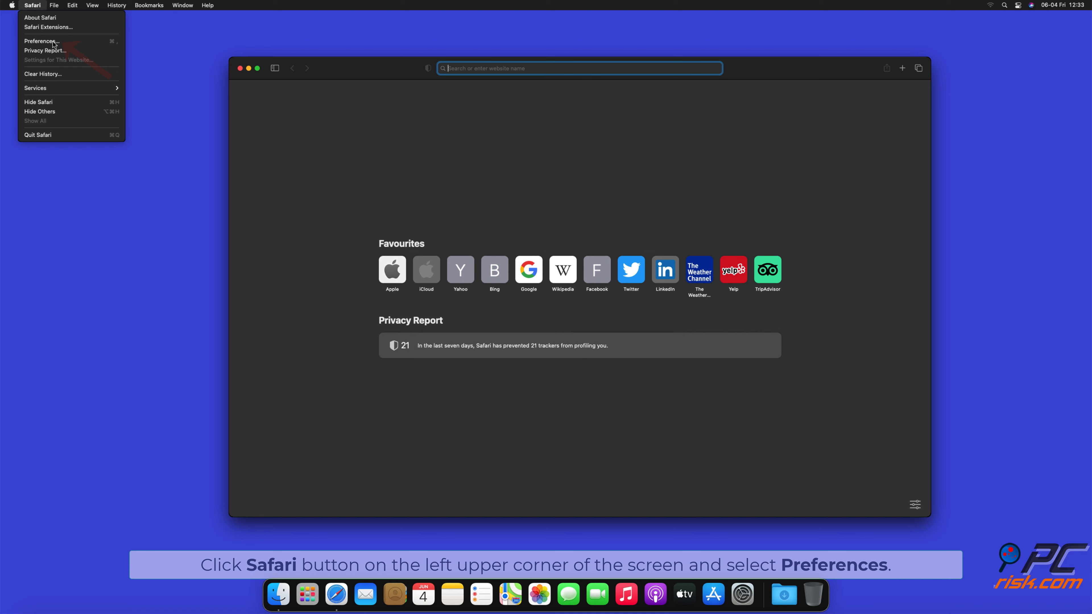
click(41, 40)
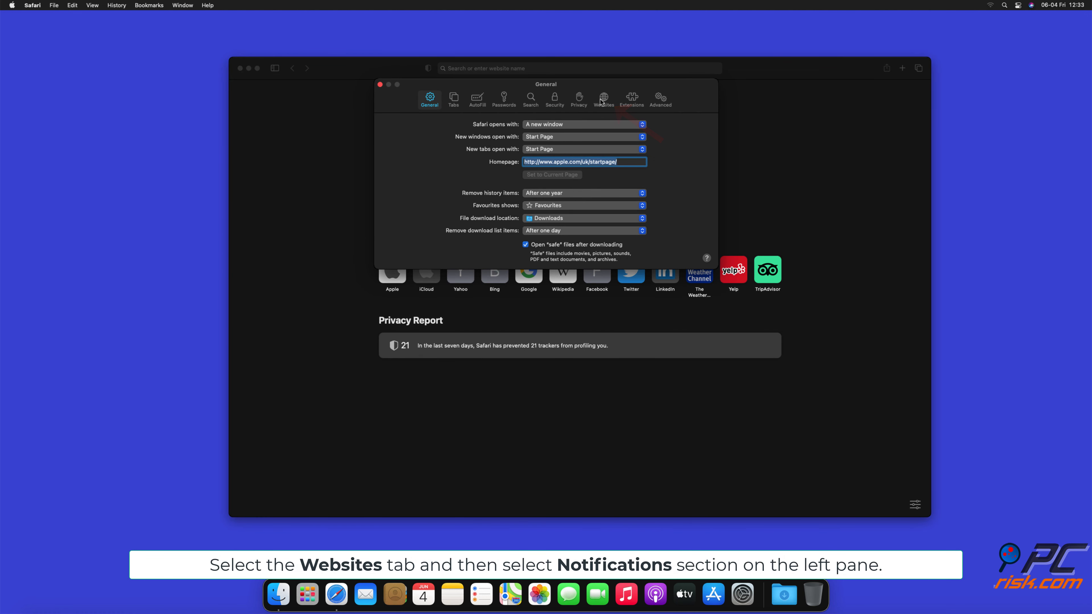
Step: In Websites > Notifications, set findmedia.biz, thehugefeed.com and watch-video.net to Deny, then close Safari
click(603, 97)
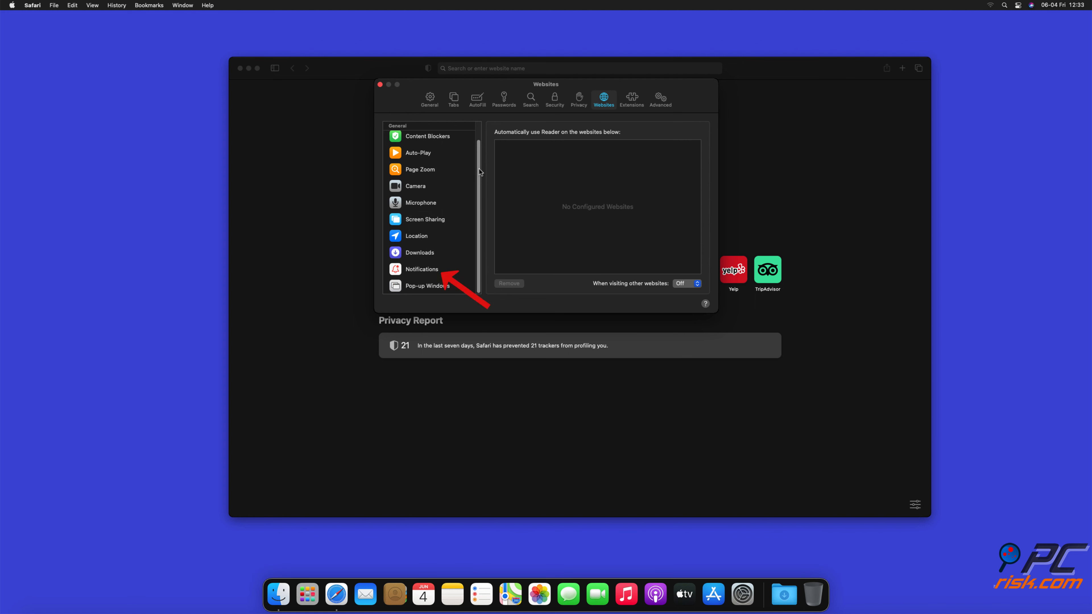
click(422, 269)
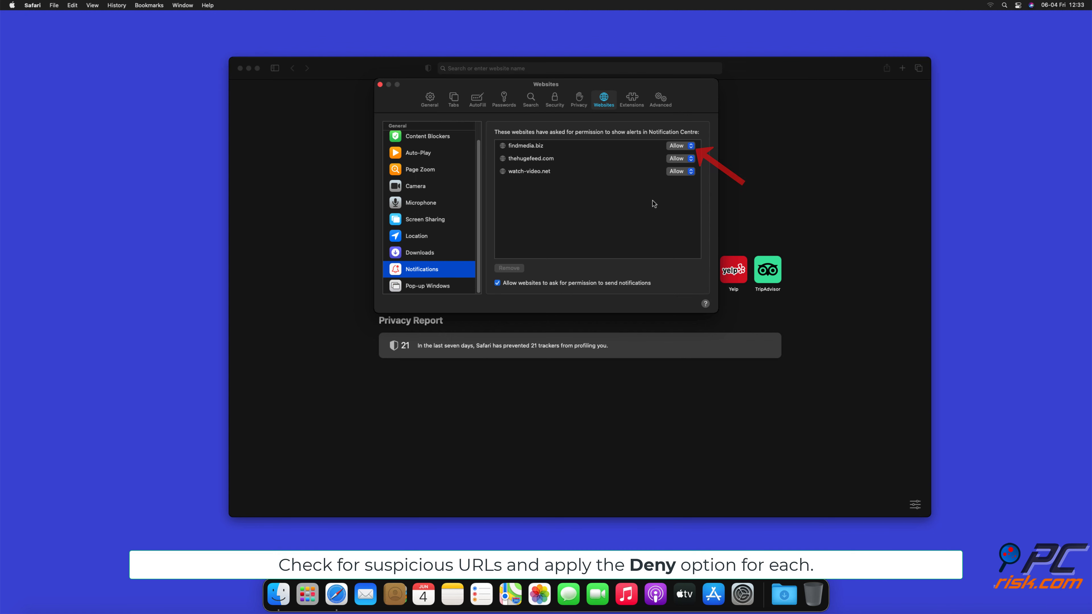
click(676, 145)
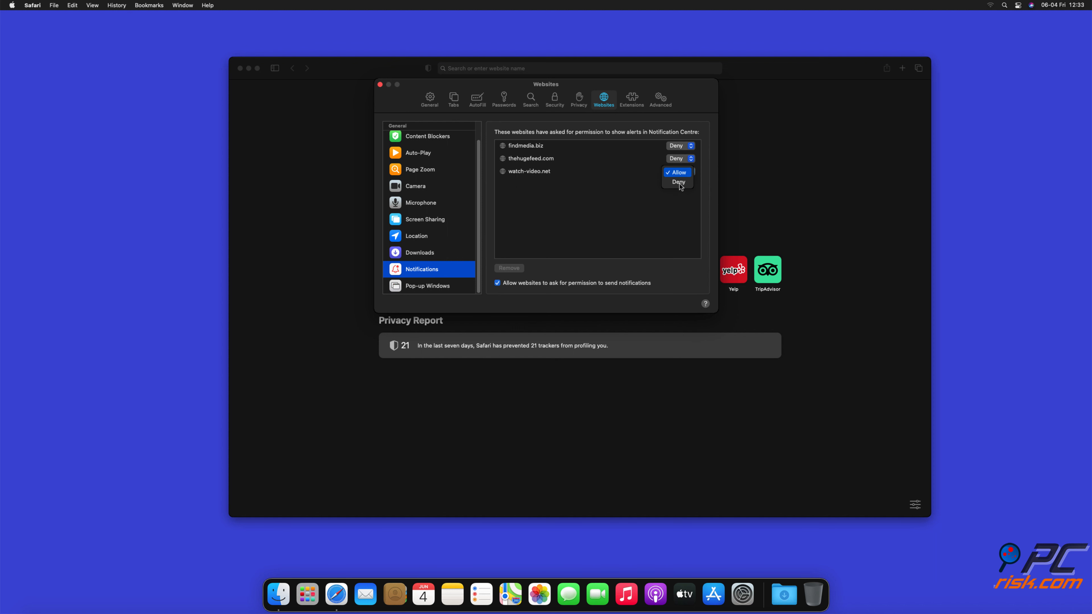
click(677, 182)
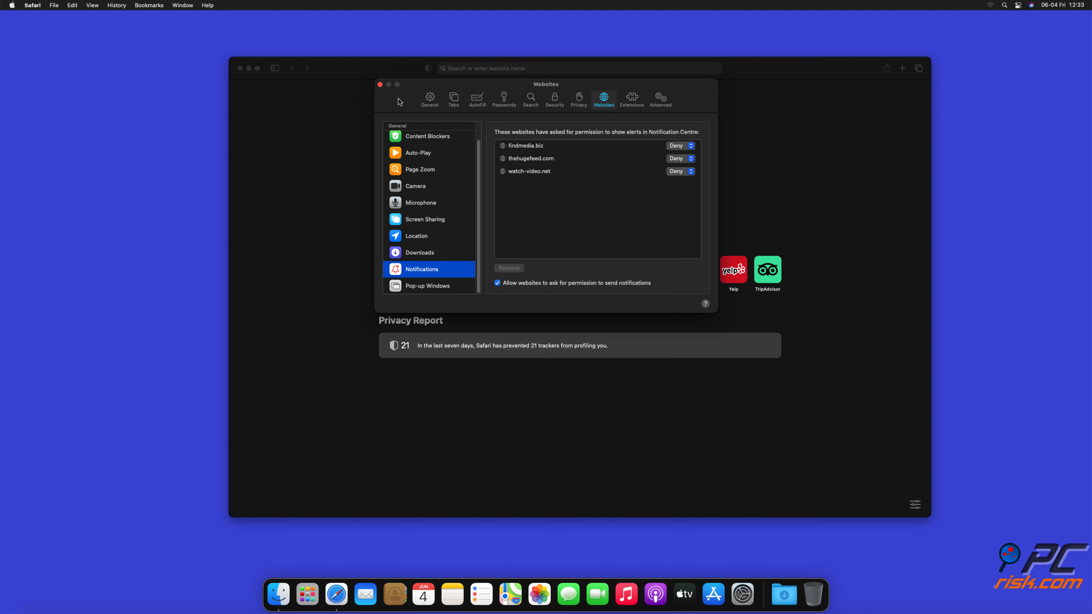
click(381, 84)
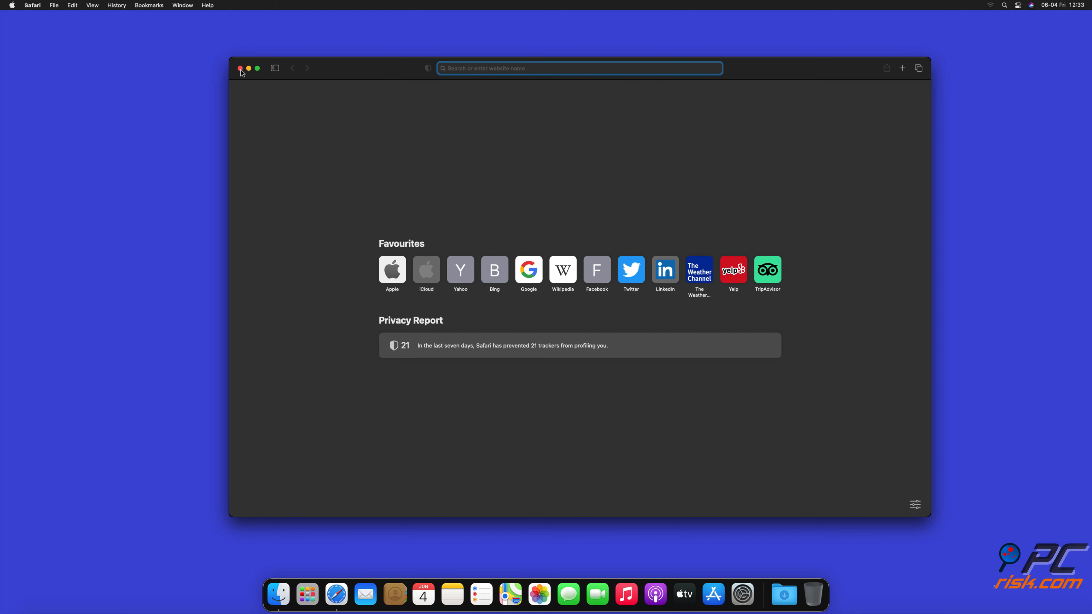
click(240, 68)
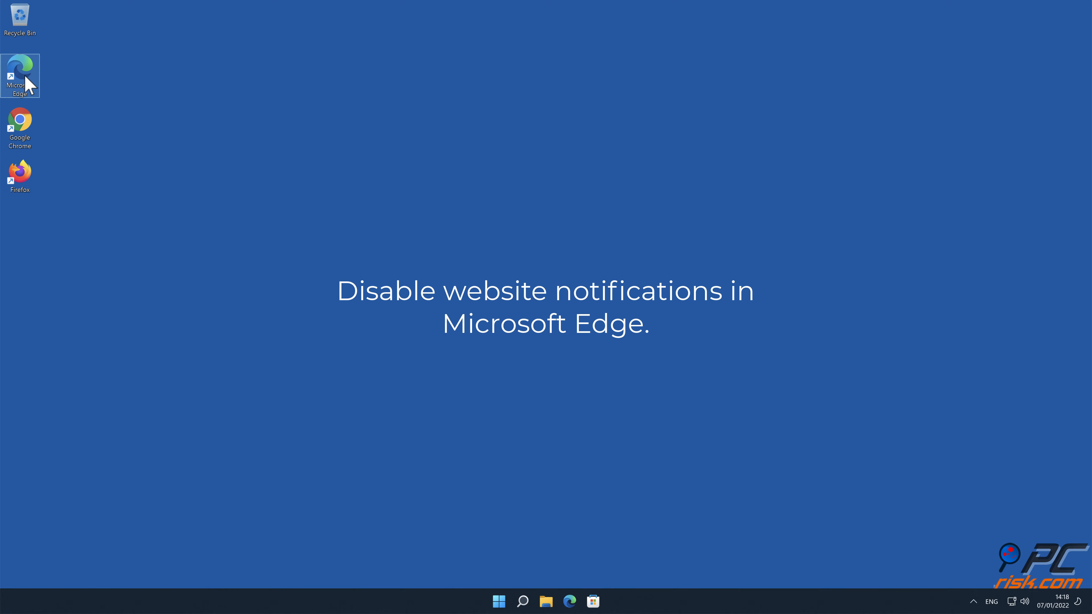
Step: Launch Microsoft Edge and reach its Settings page from the three-dots menu
double_click(19, 76)
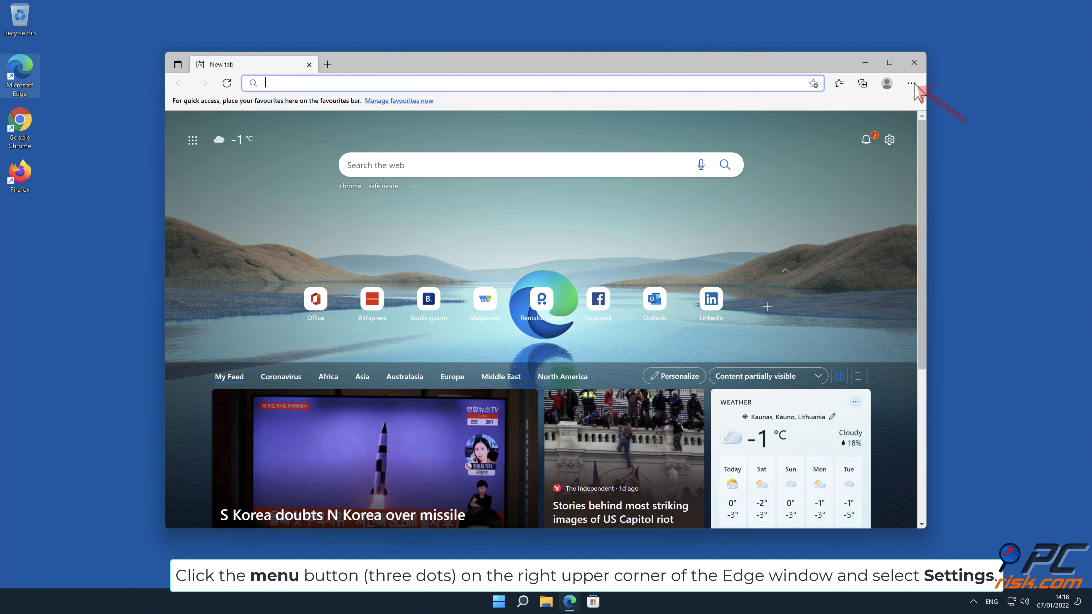
click(910, 83)
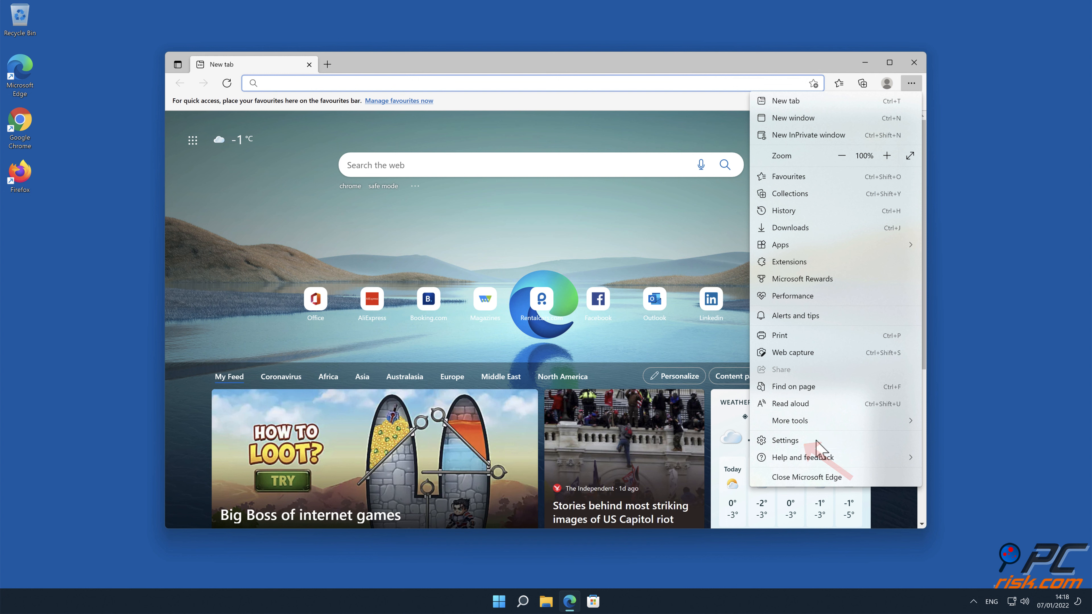
click(785, 440)
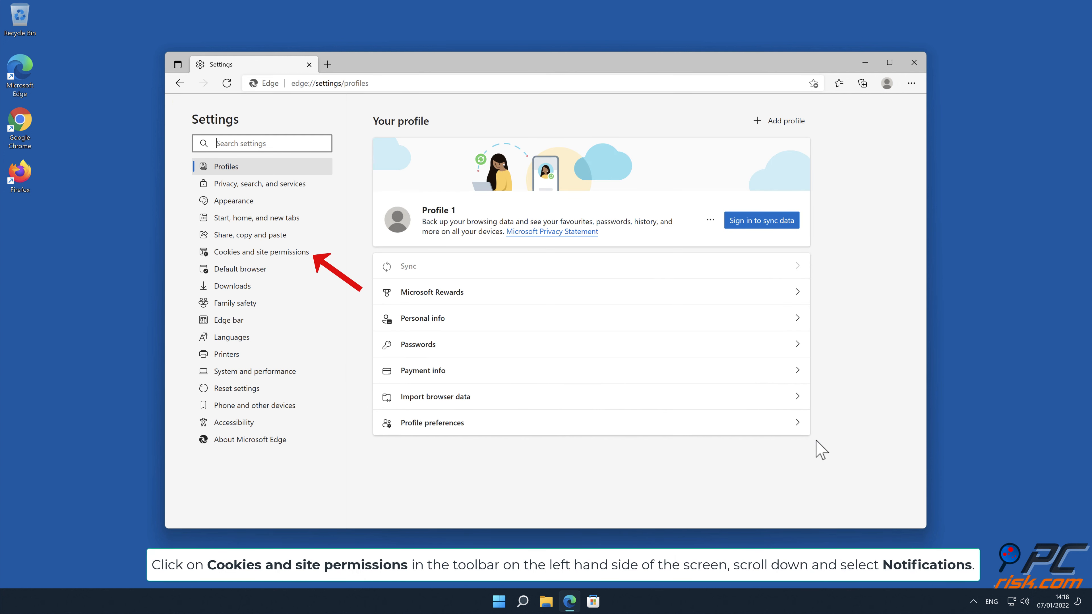
mouse_move(310, 266)
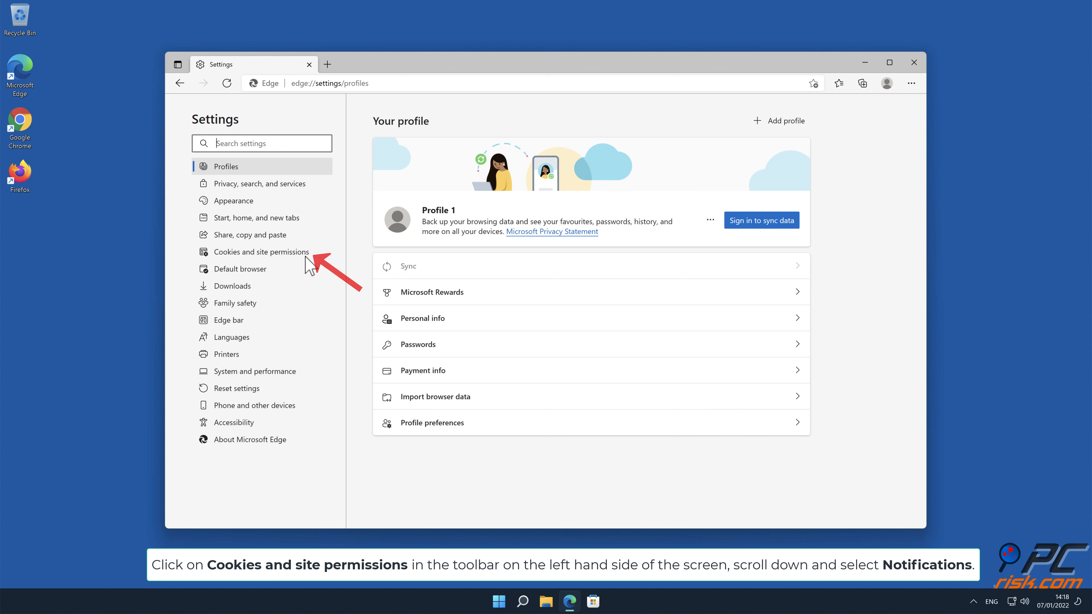
Step: Go to Cookies and site permissions and scroll down toward the Notifications entry
click(264, 251)
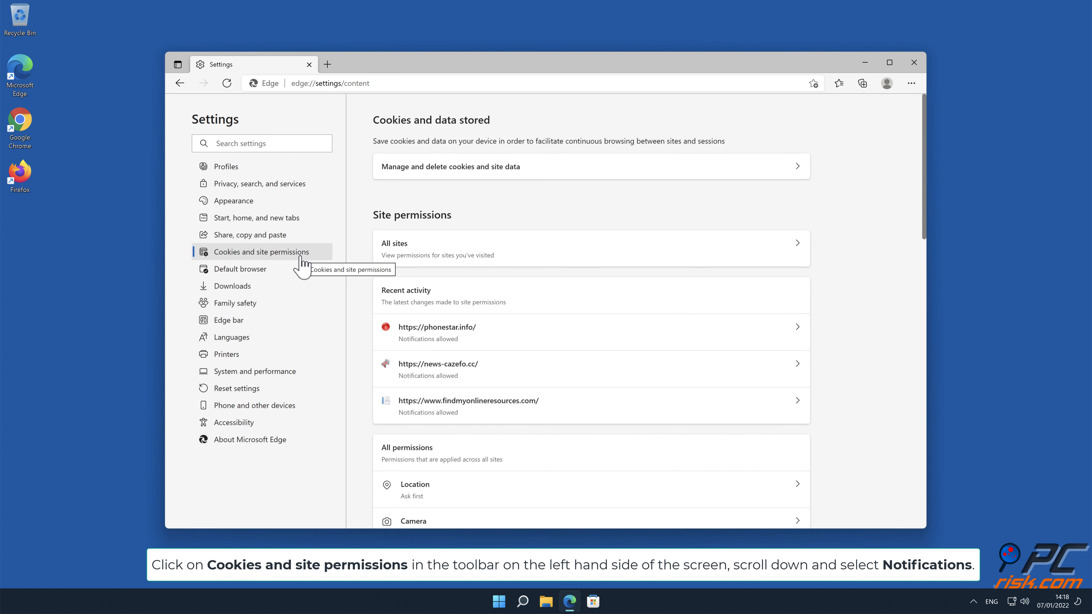
scroll(down, 3)
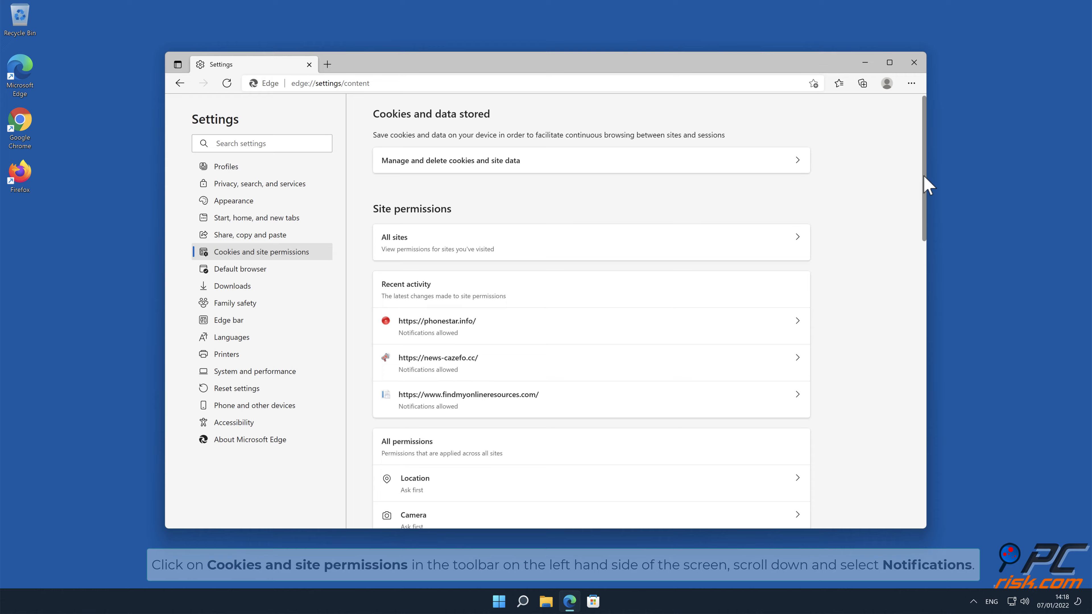
scroll(down, 3)
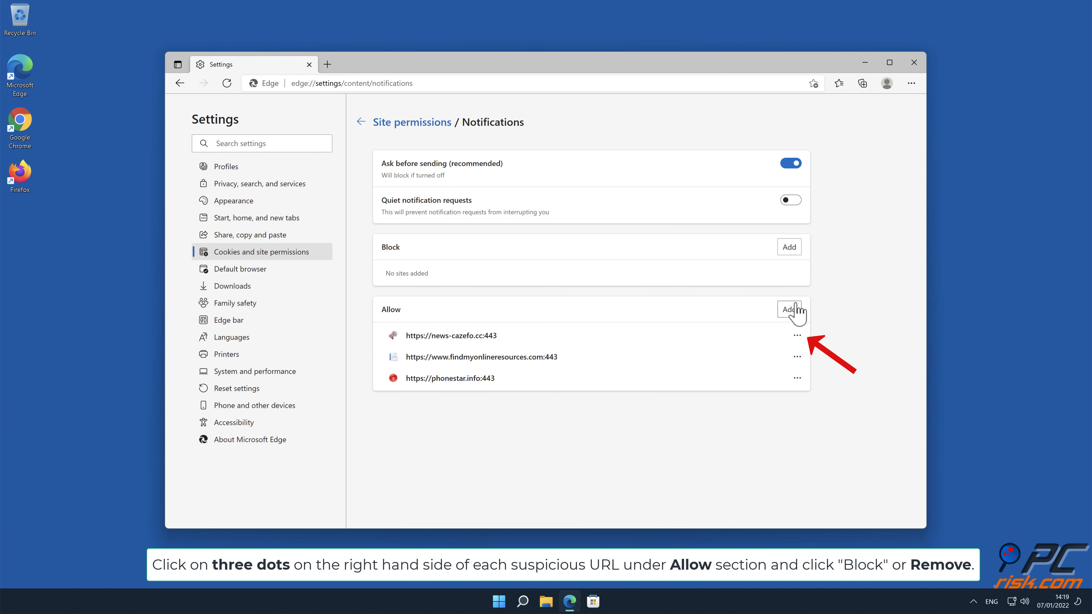
mouse_move(797, 318)
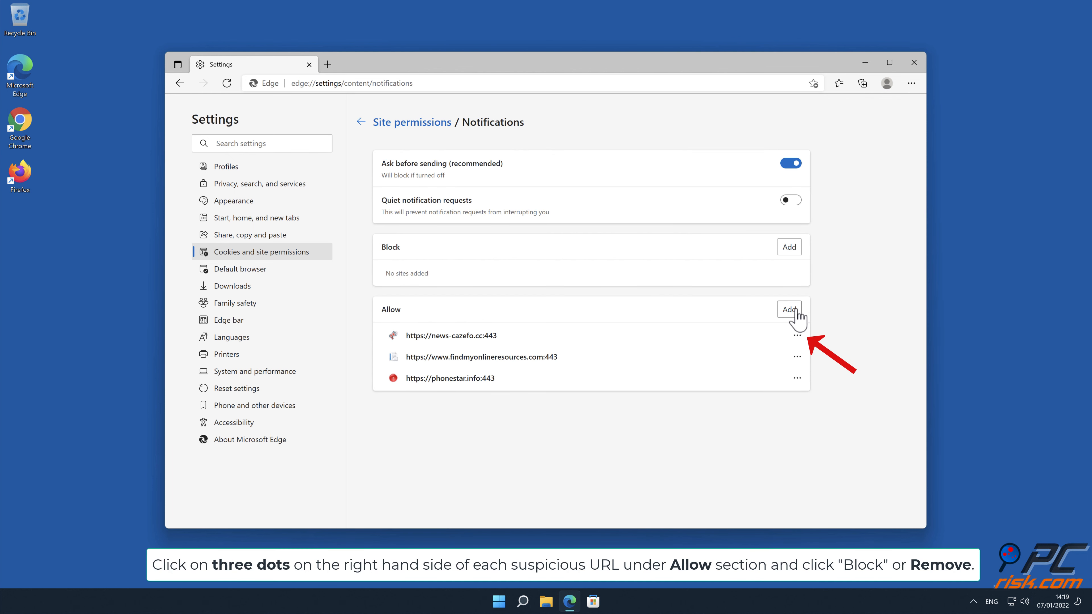
Step: Remove news-cazefo.cc, findmyonlineresources.com and phonestar.info from Edge's allowed notification sites and close Edge
click(797, 335)
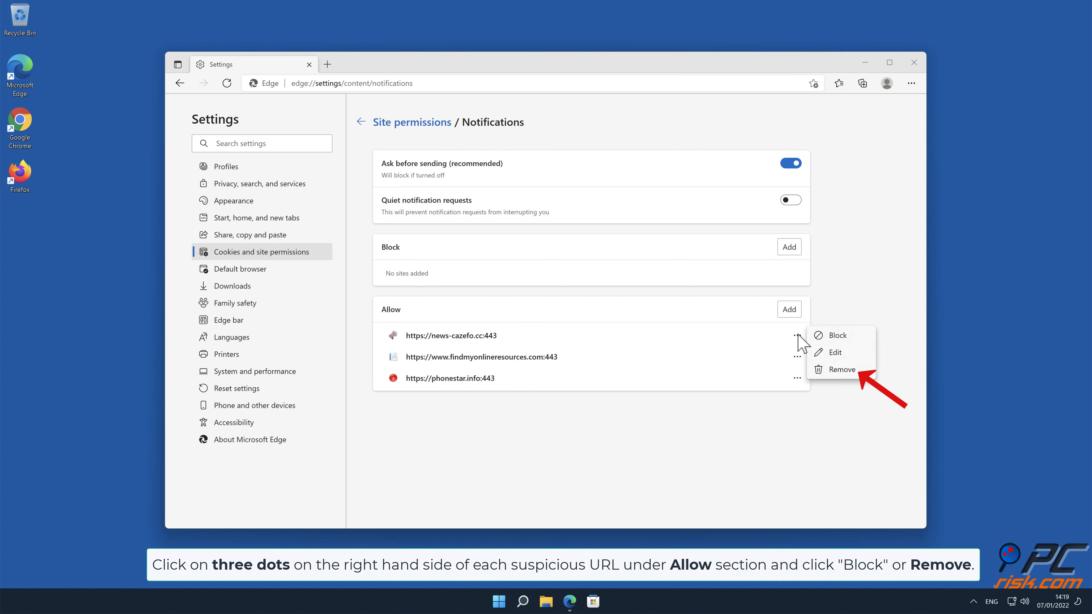
click(841, 369)
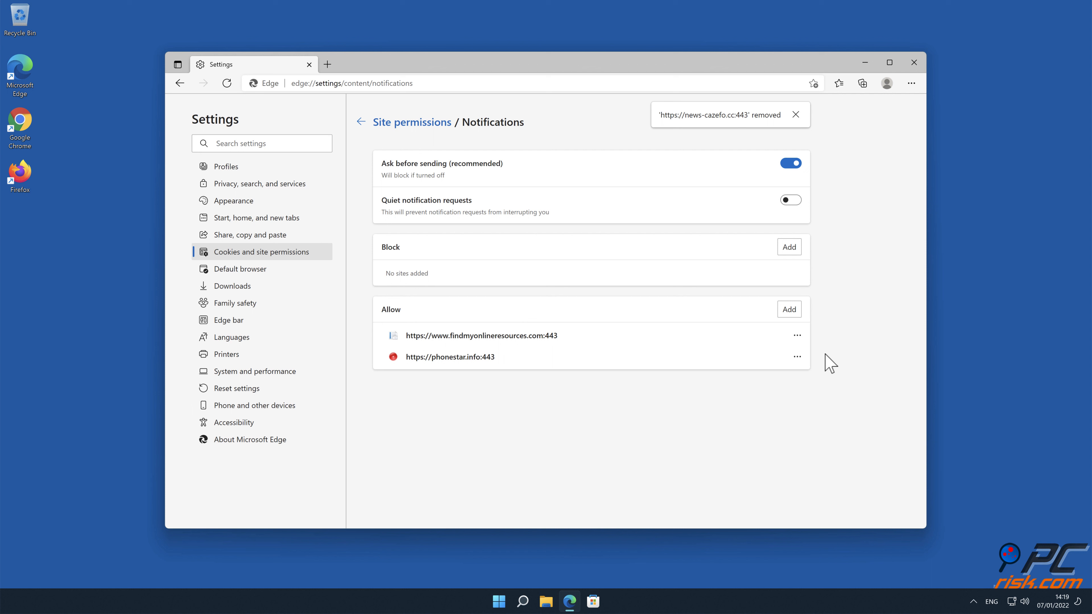
click(796, 335)
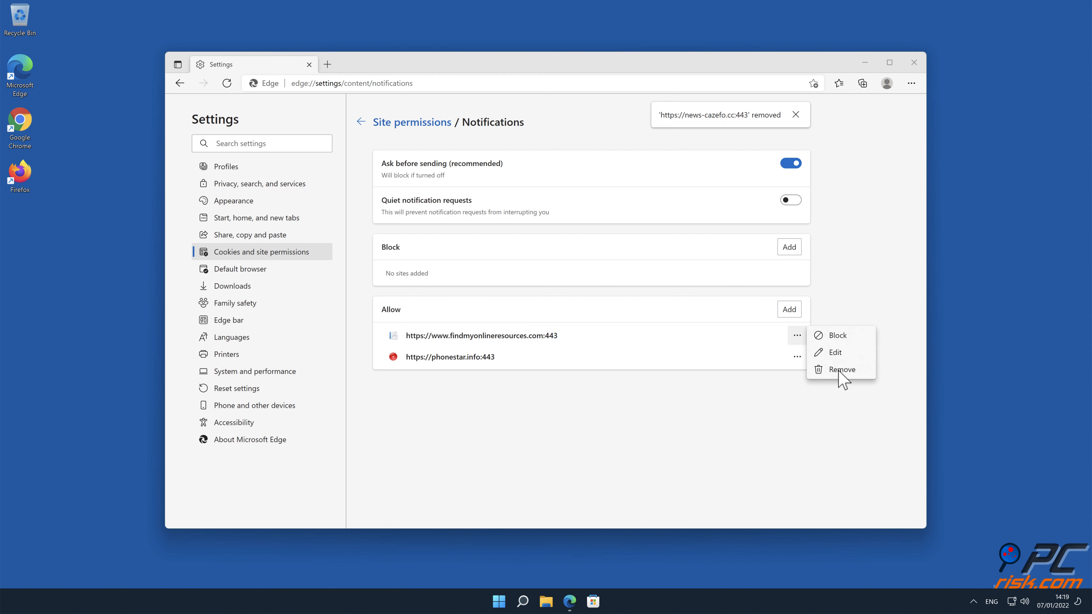
click(842, 369)
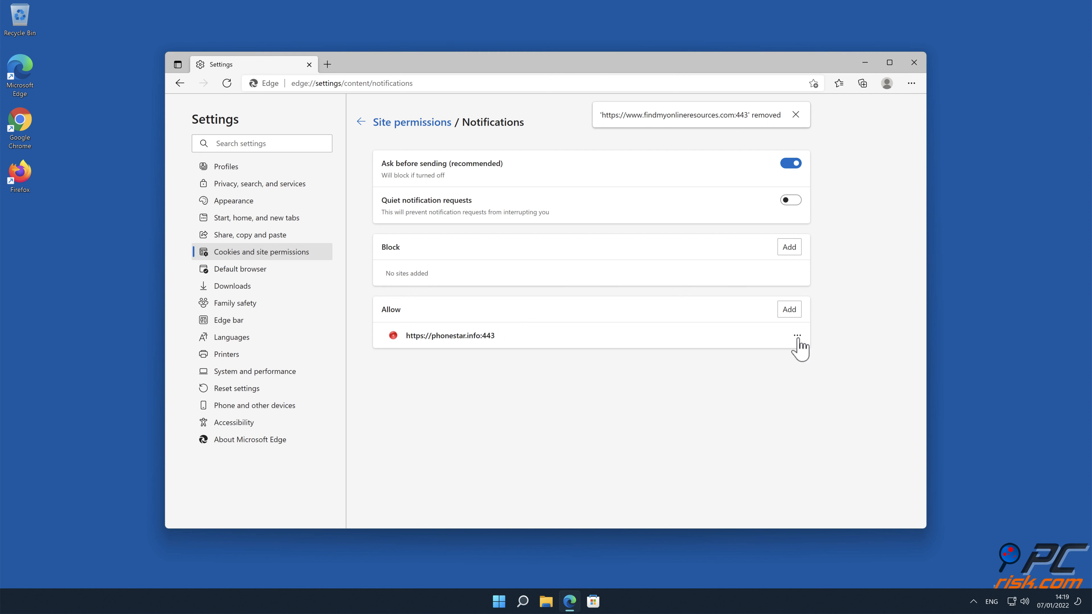
click(796, 337)
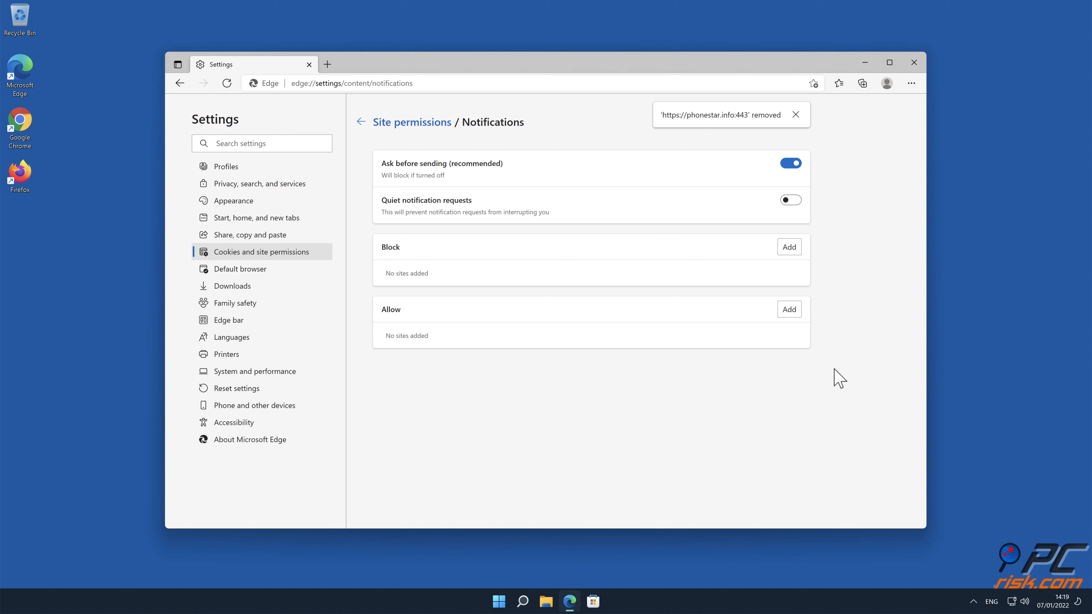
mouse_move(914, 62)
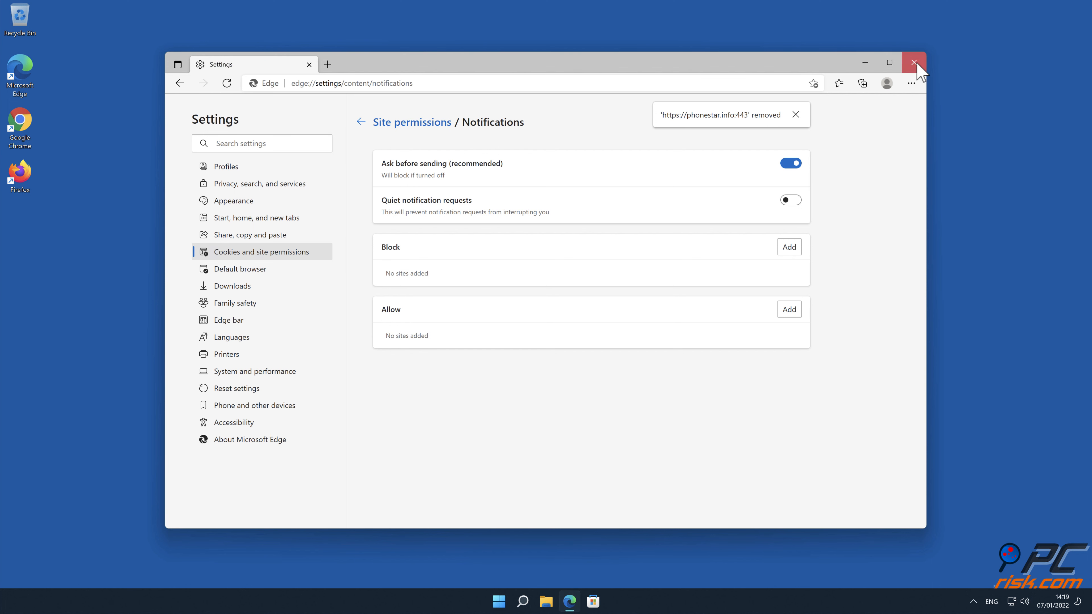
click(914, 63)
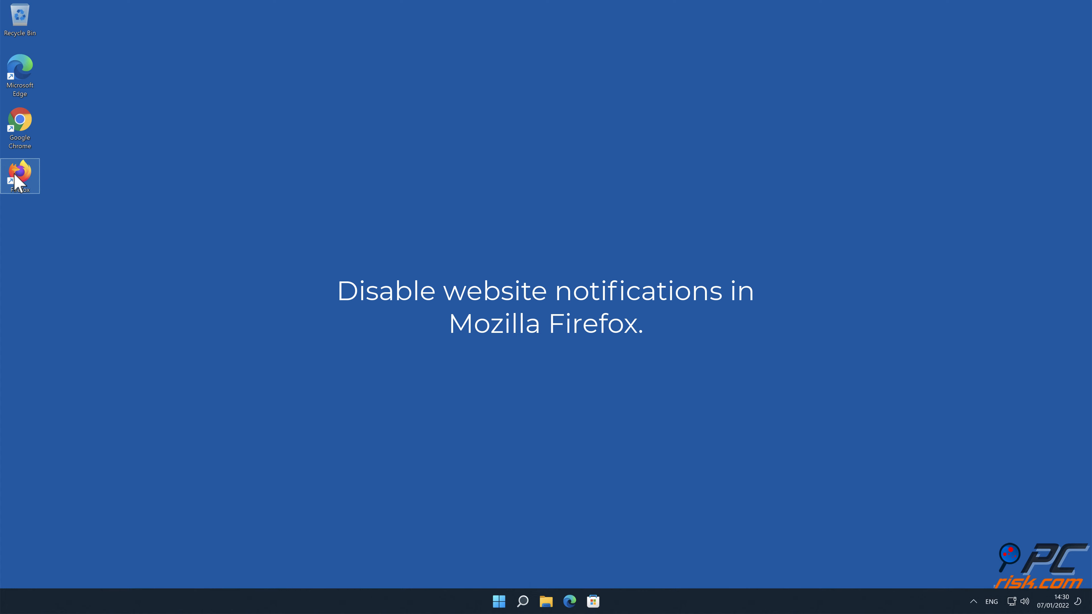
Step: Launch Firefox from the desktop and reach its Settings page via the main menu
double_click(19, 176)
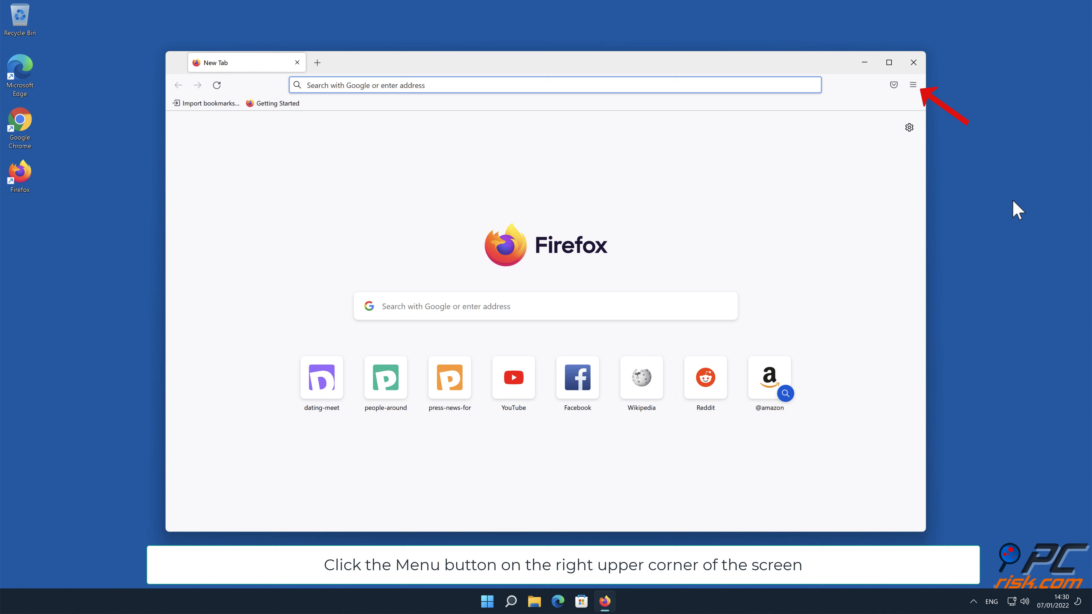
click(913, 84)
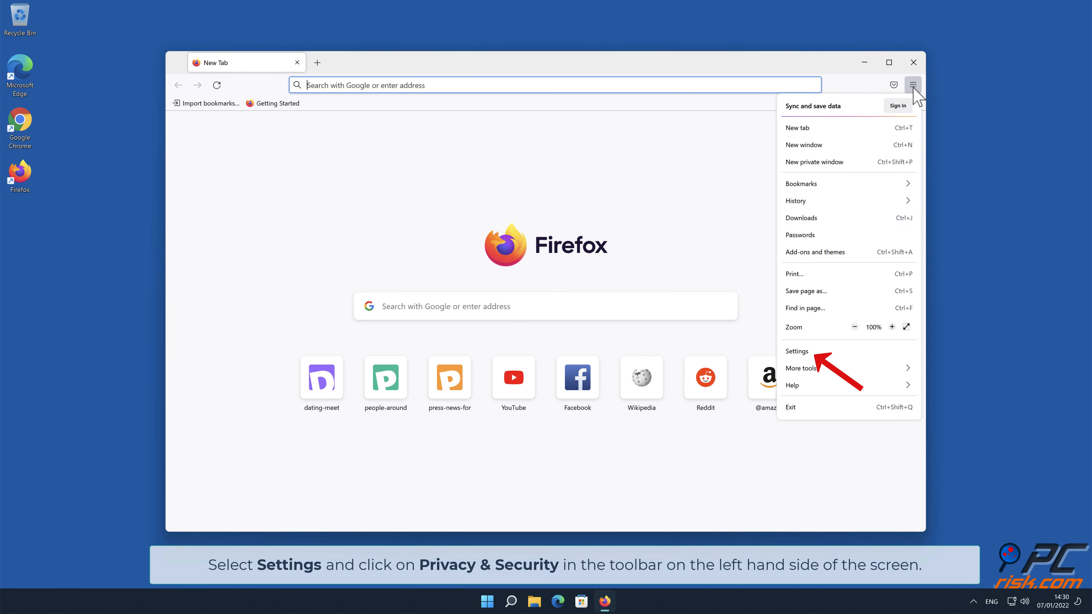
click(797, 351)
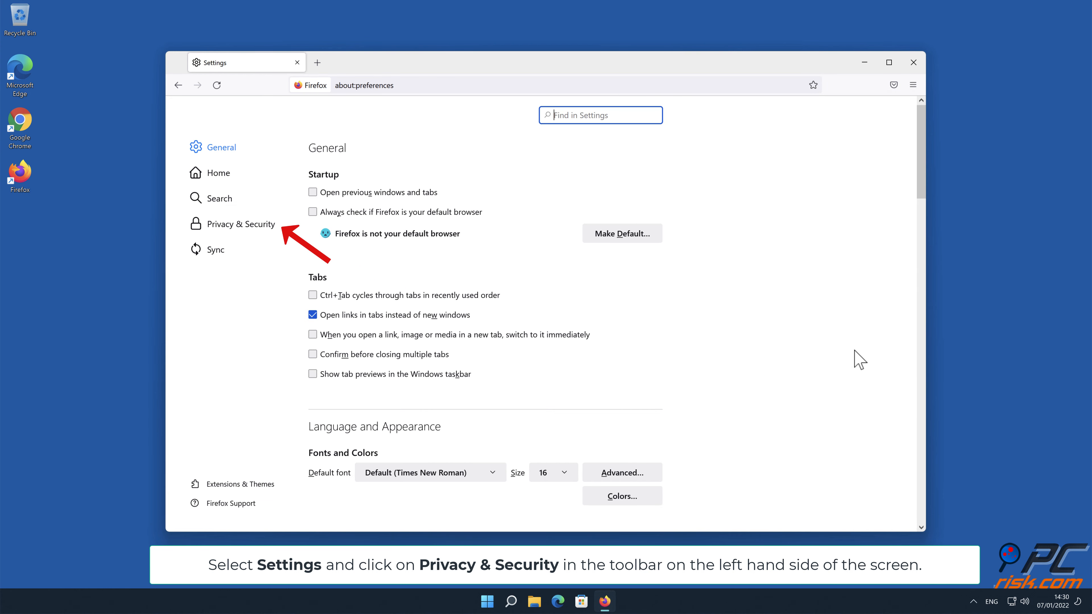
mouse_move(355, 273)
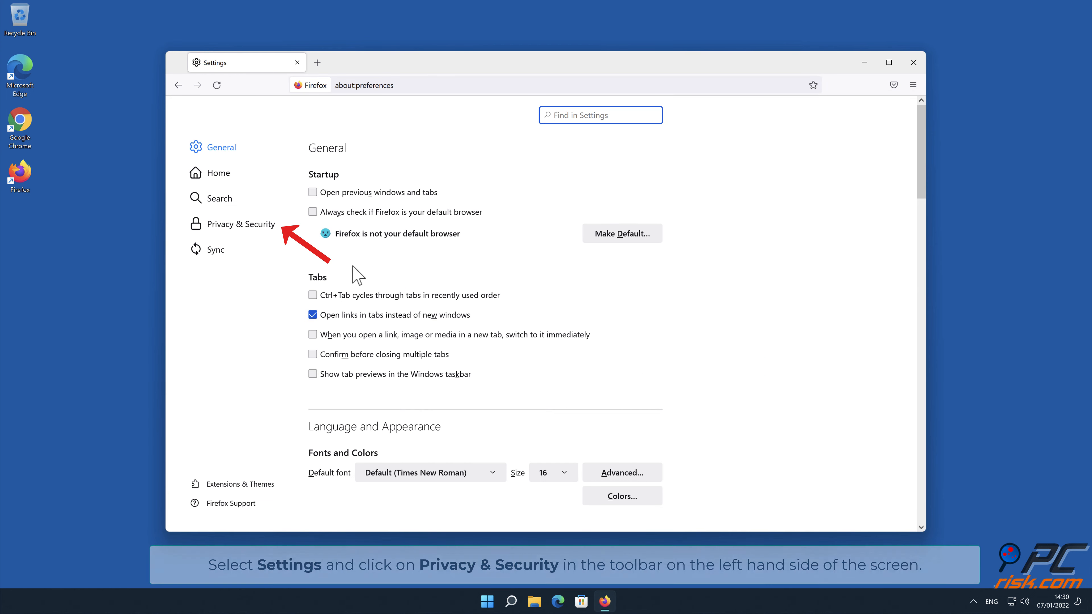
Step: In Privacy & Security, reach the Notifications Settings dialog under Permissions
click(242, 224)
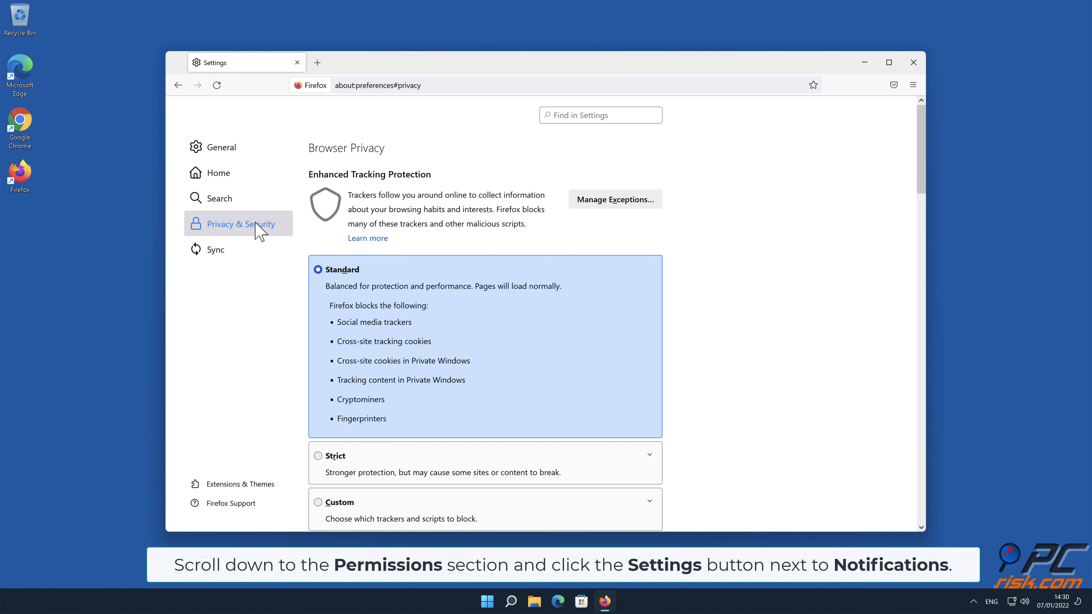
mouse_move(923, 146)
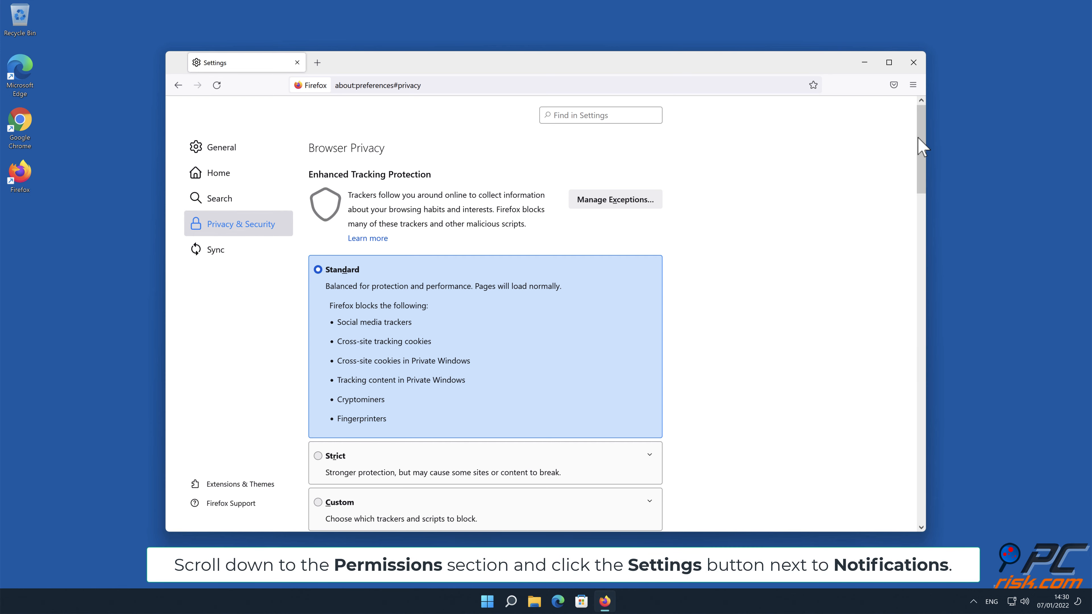
scroll(down, 3)
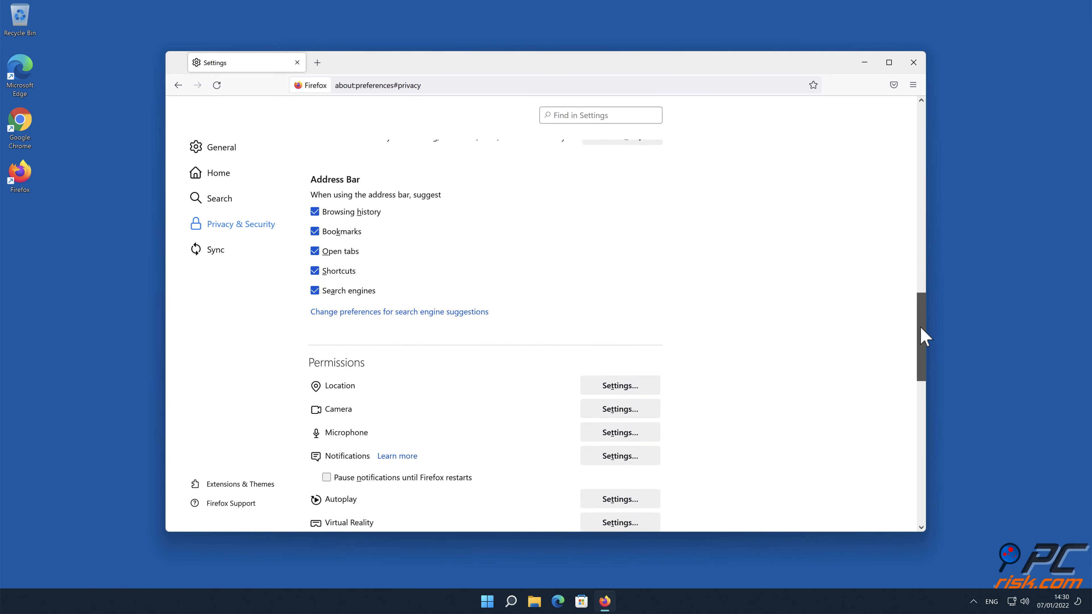
scroll(down, 3)
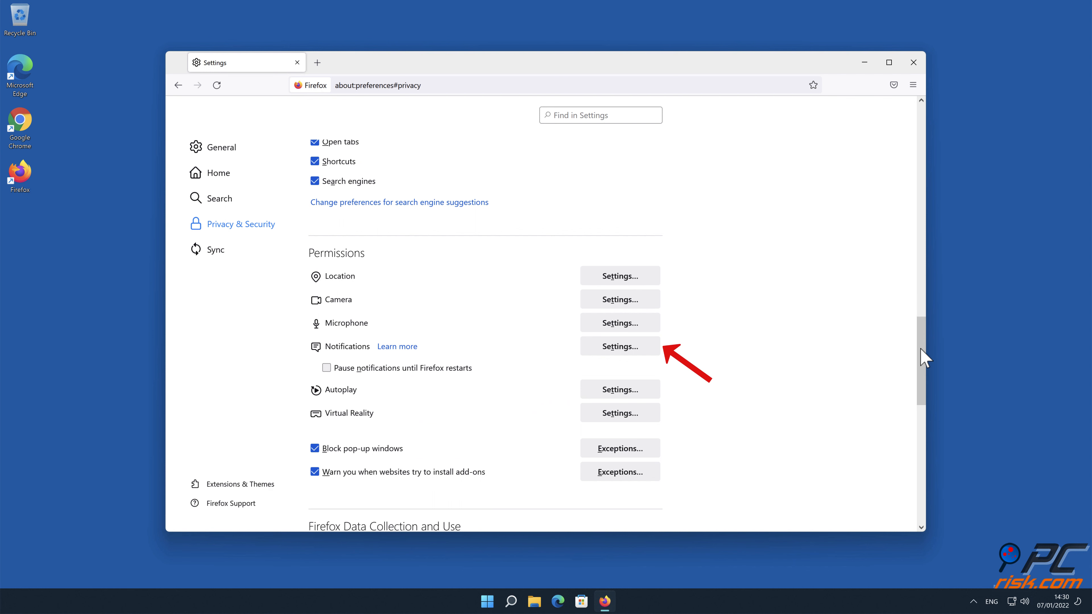
mouse_move(620, 347)
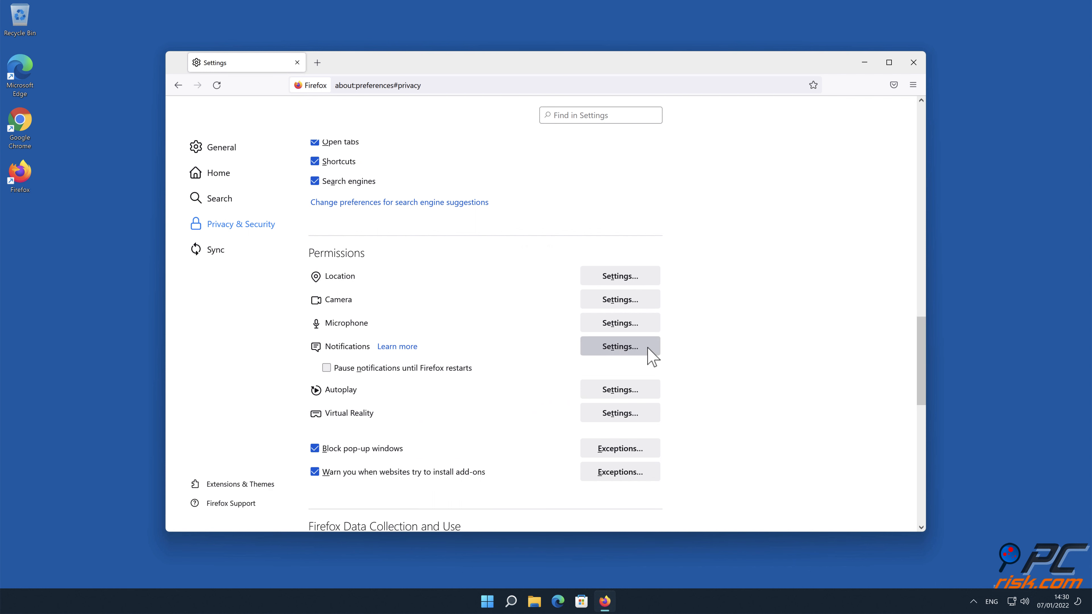
click(619, 347)
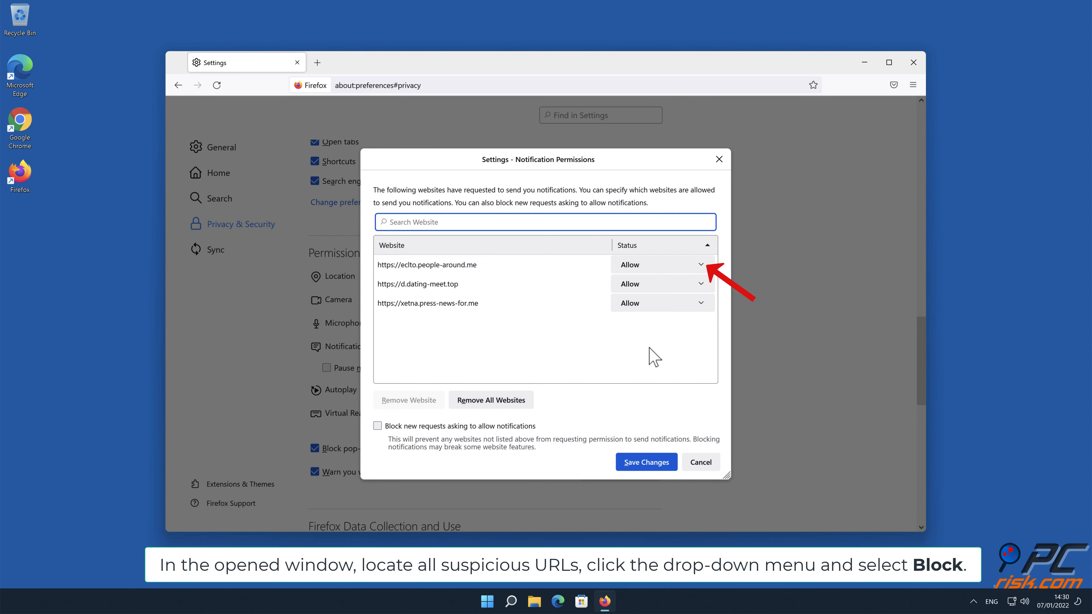
mouse_move(700, 277)
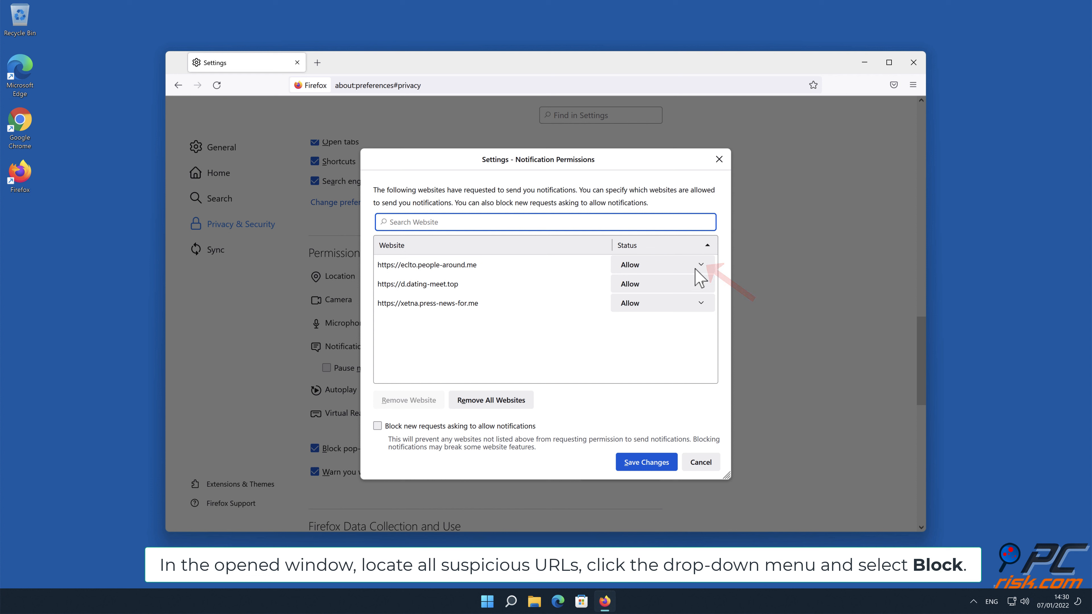
Step: Set eclto.people-around.me and xetna.press-news-for.me to Block, save the changes and close Firefox
click(700, 264)
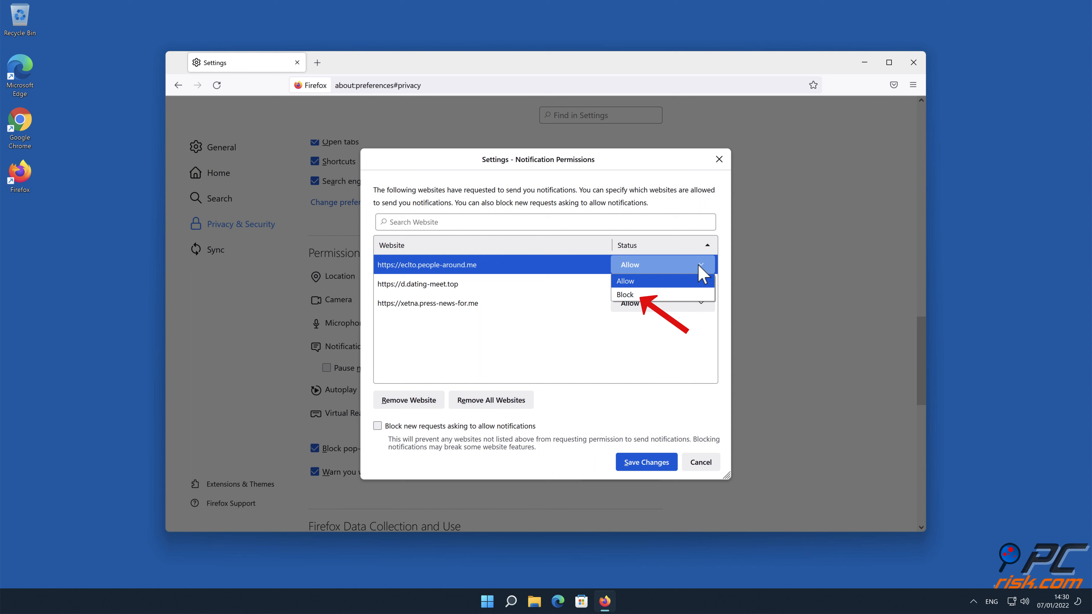
click(624, 294)
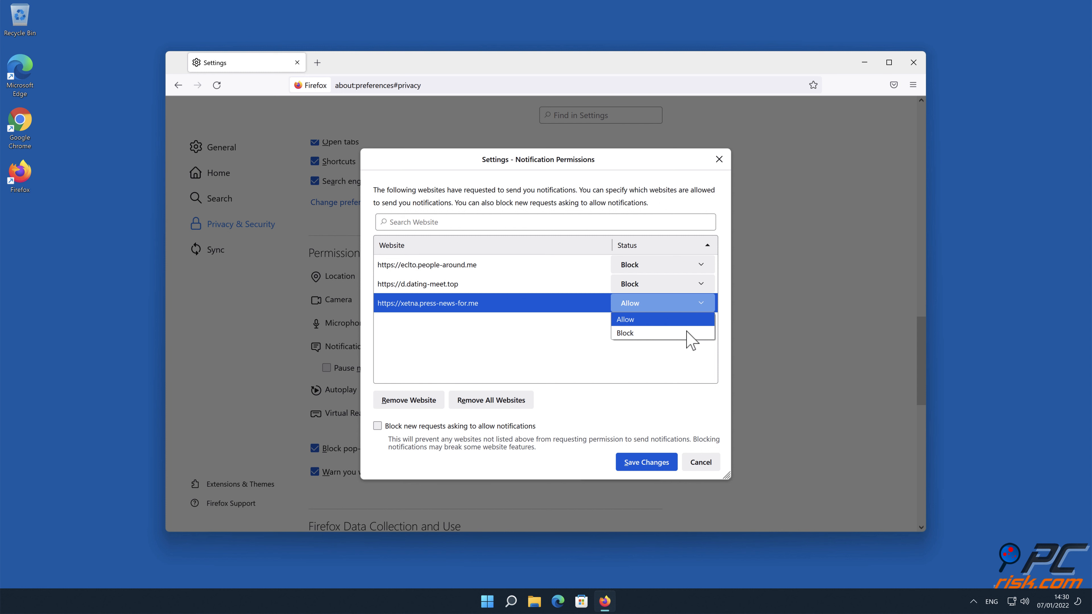
click(624, 333)
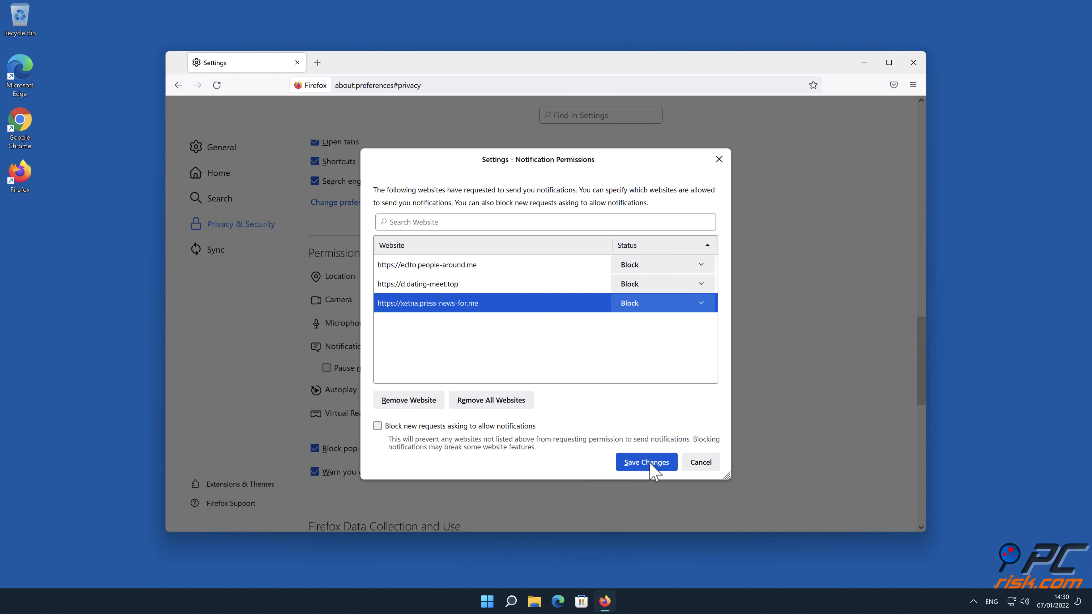
click(645, 461)
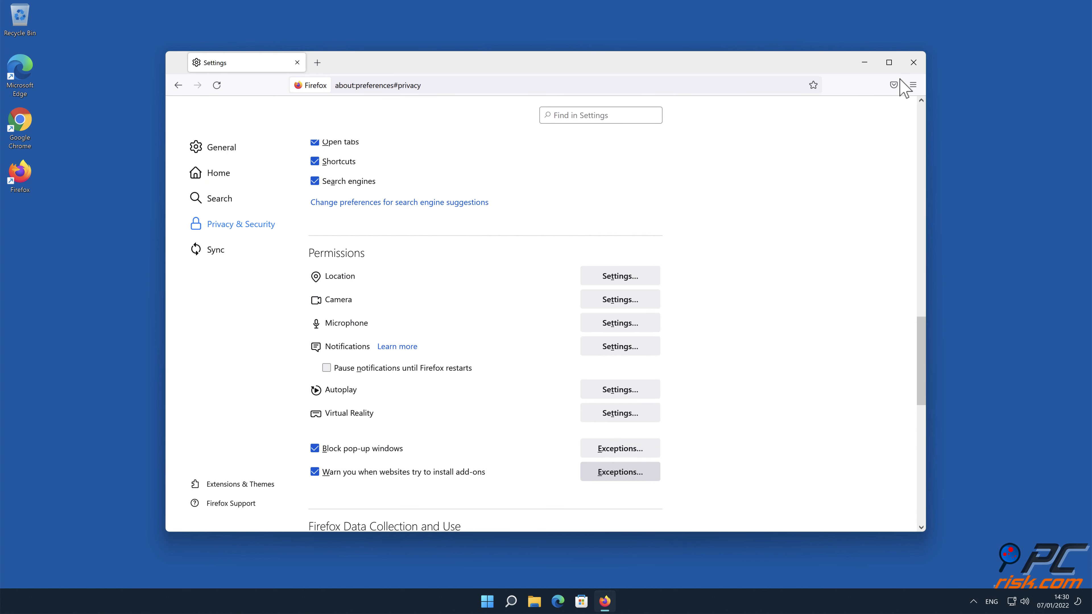
click(913, 62)
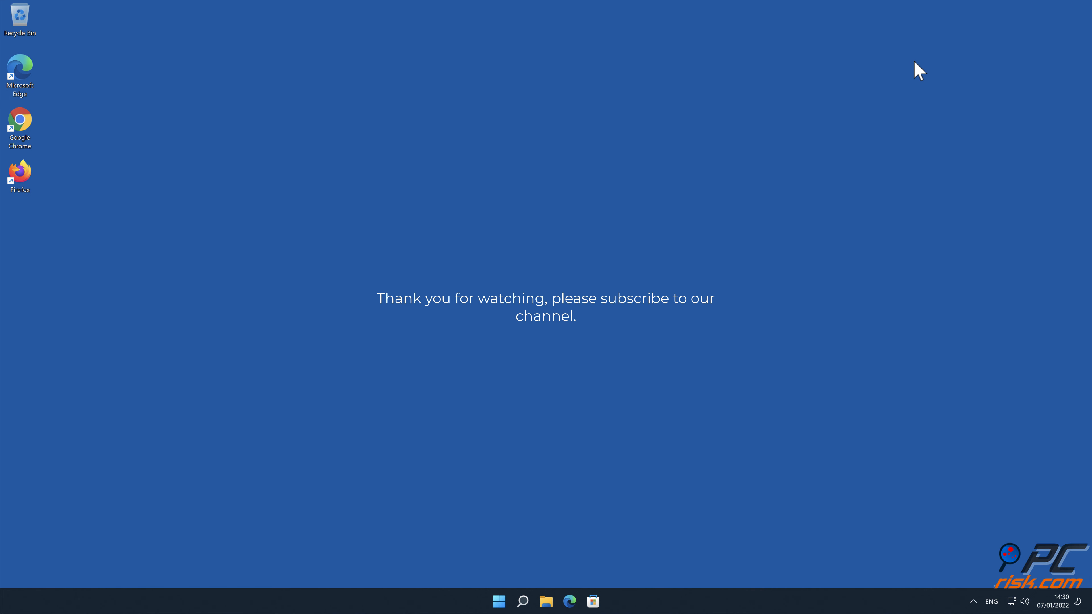